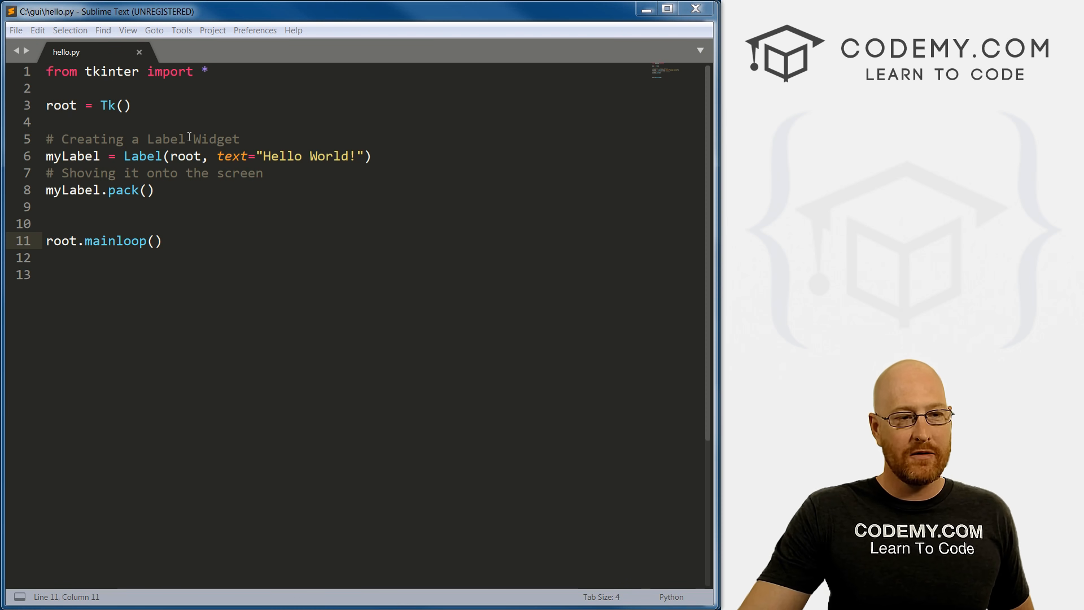
Save hello.py as a new copy via File > Save As after inspecting the pack call.
{"action": "double_click", "coordinate": [114, 190]}
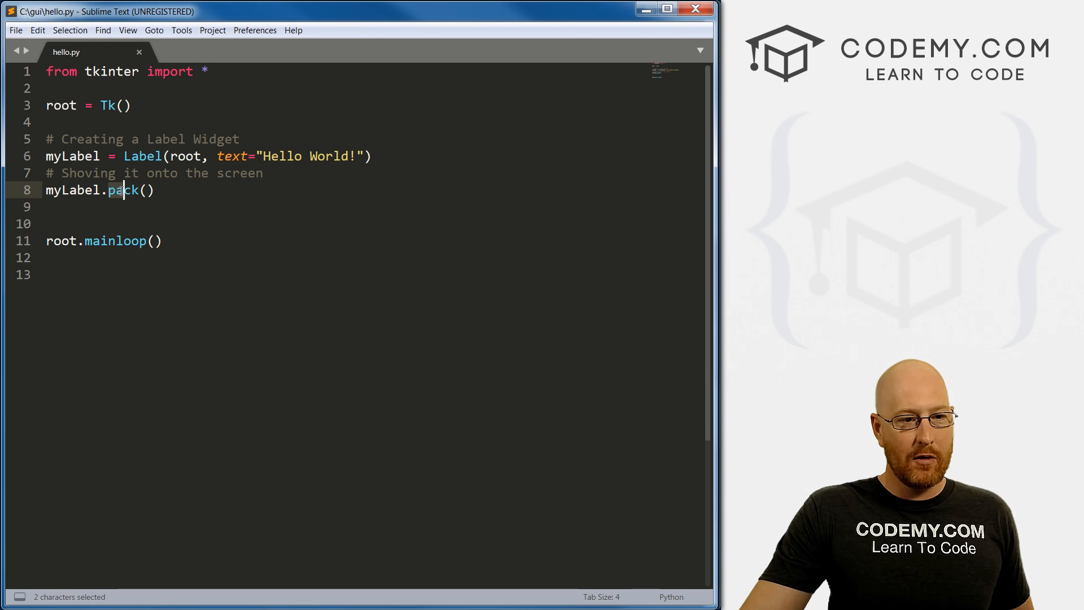
{"action": "left_click", "coordinate": [207, 138]}
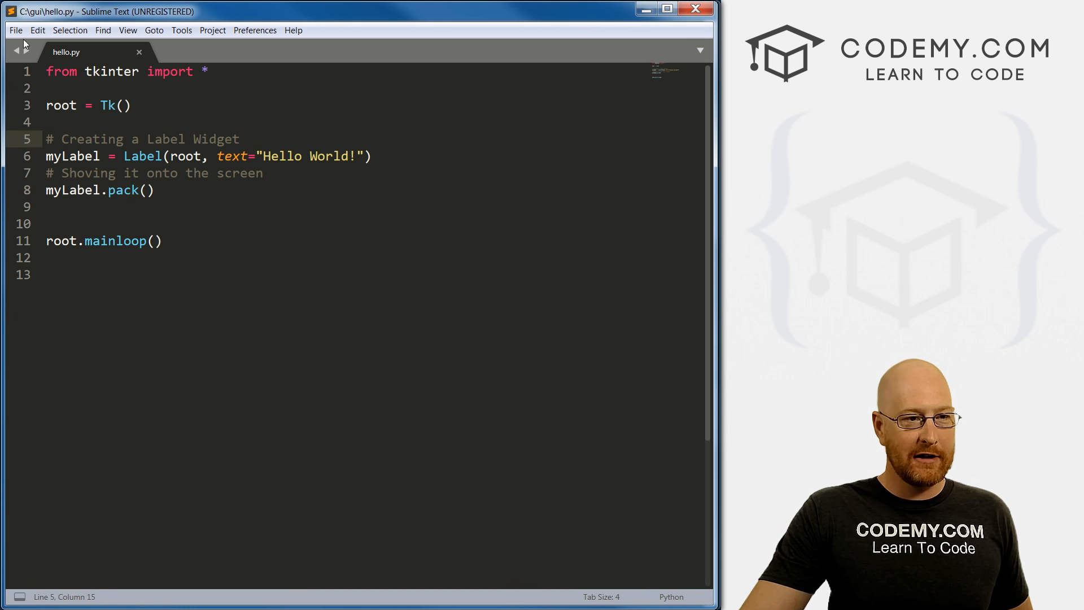
{"action": "left_click", "coordinate": [15, 30]}
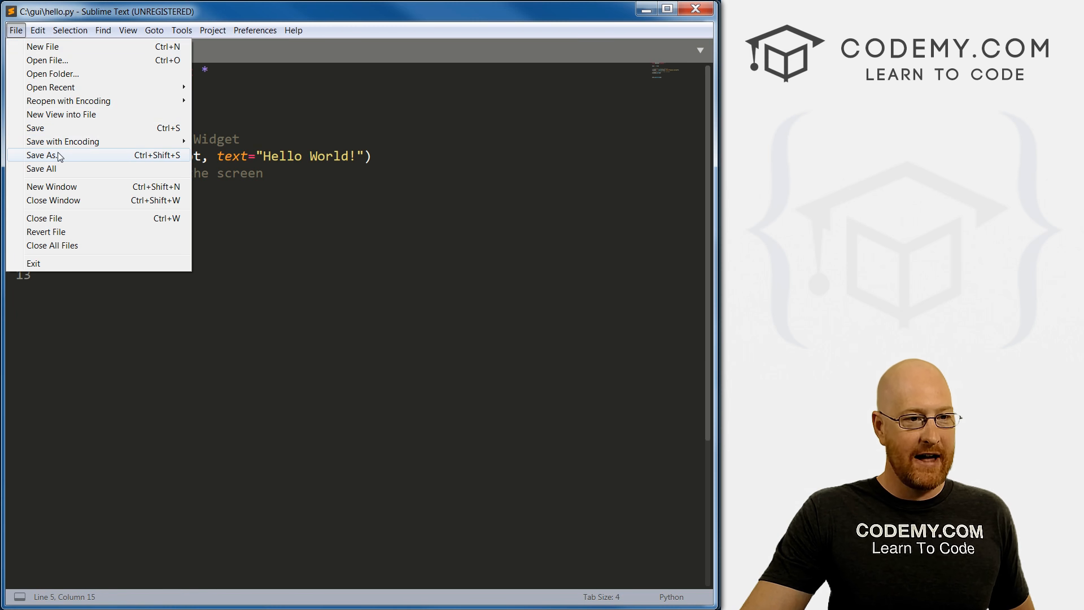
{"action": "left_click", "coordinate": [43, 155]}
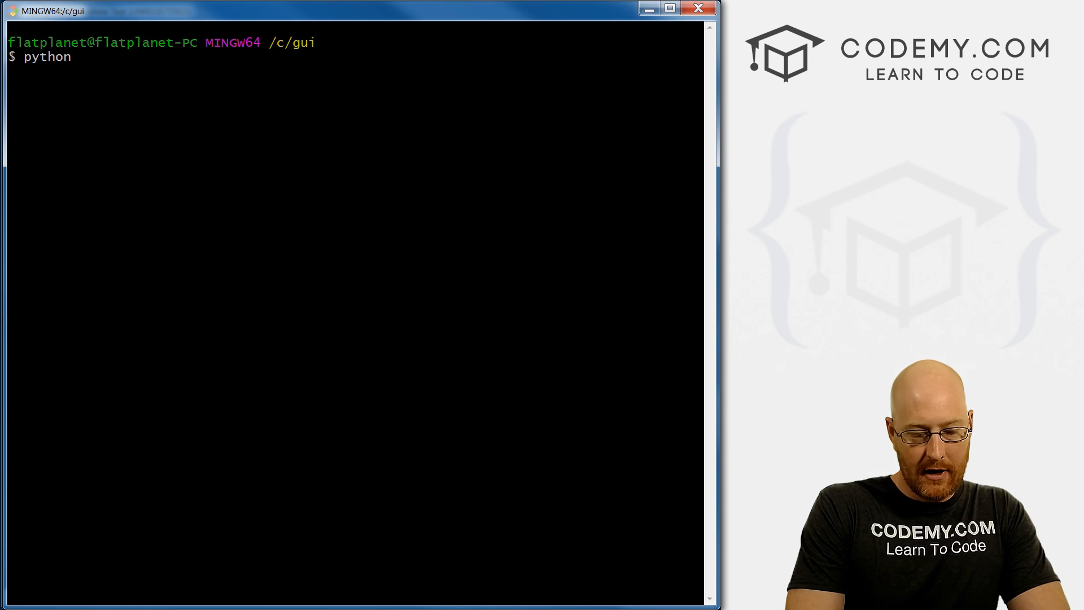
Run 'python grid.py' in Git Bash to show the Hello World! label window.
{"action": "type", "text": "grid.py"}
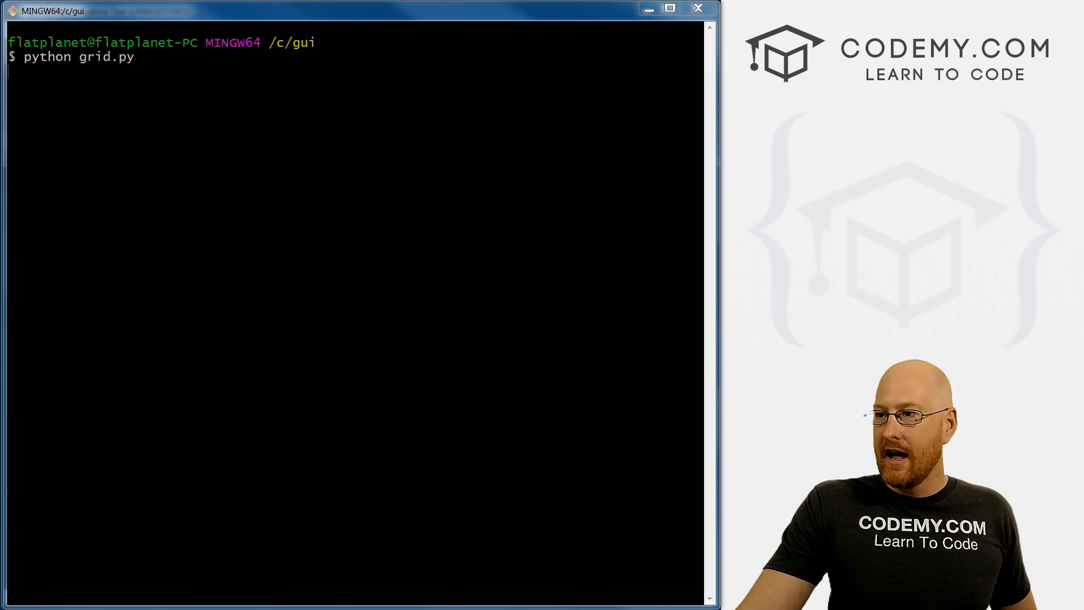
{"action": "key", "text": "Return"}
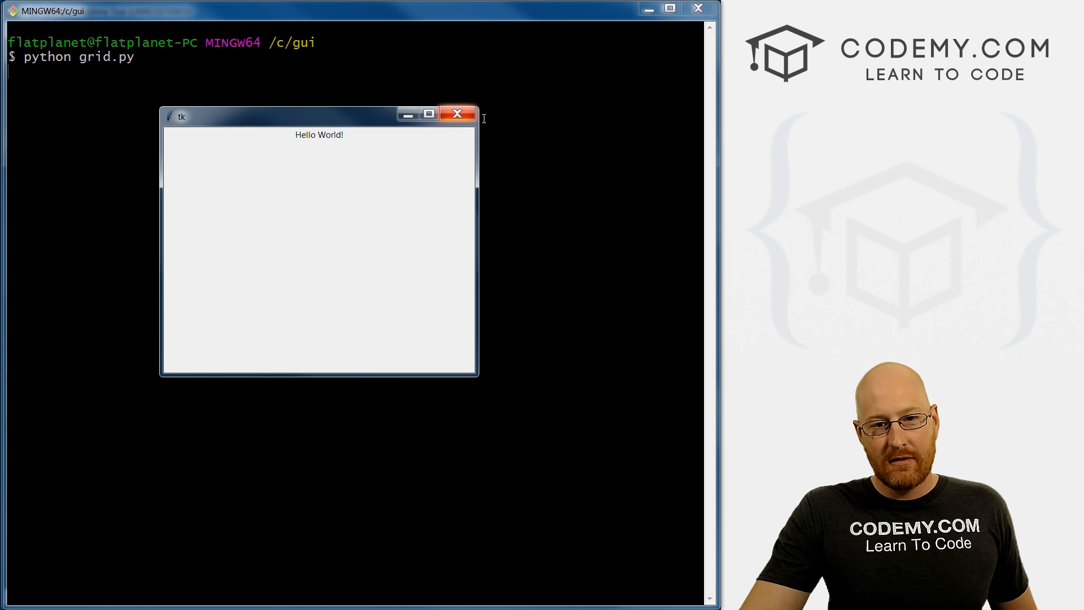
Close the running Tk window and return to grid.py in the editor.
{"action": "left_click", "coordinate": [456, 113]}
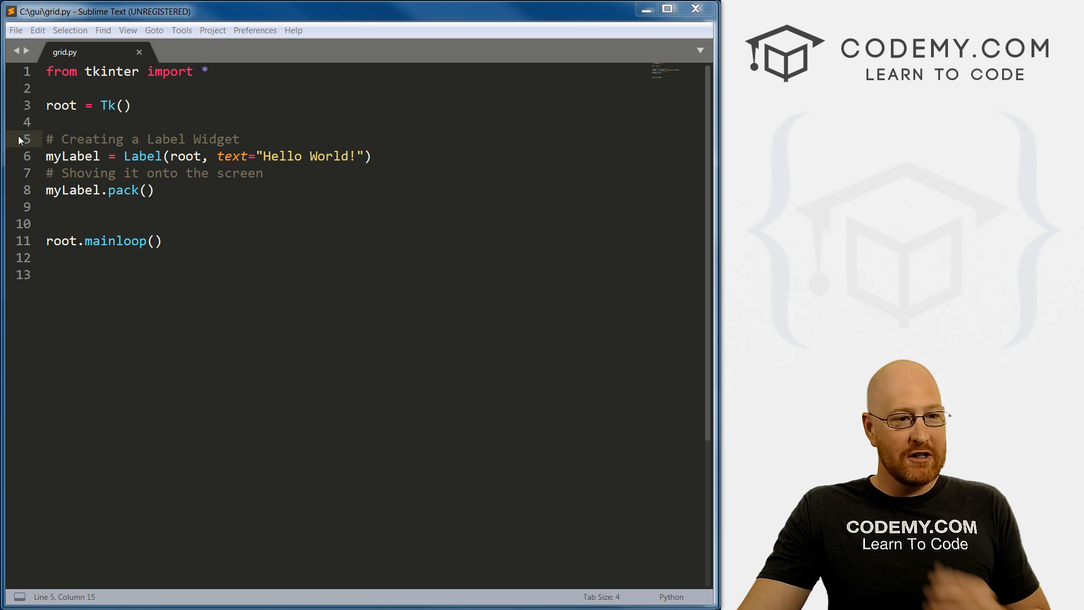
Duplicate the label line into myLabel1 'Hello World!' and myLabel2 'My Name Is John Elder'.
{"action": "left_click", "coordinate": [372, 156]}
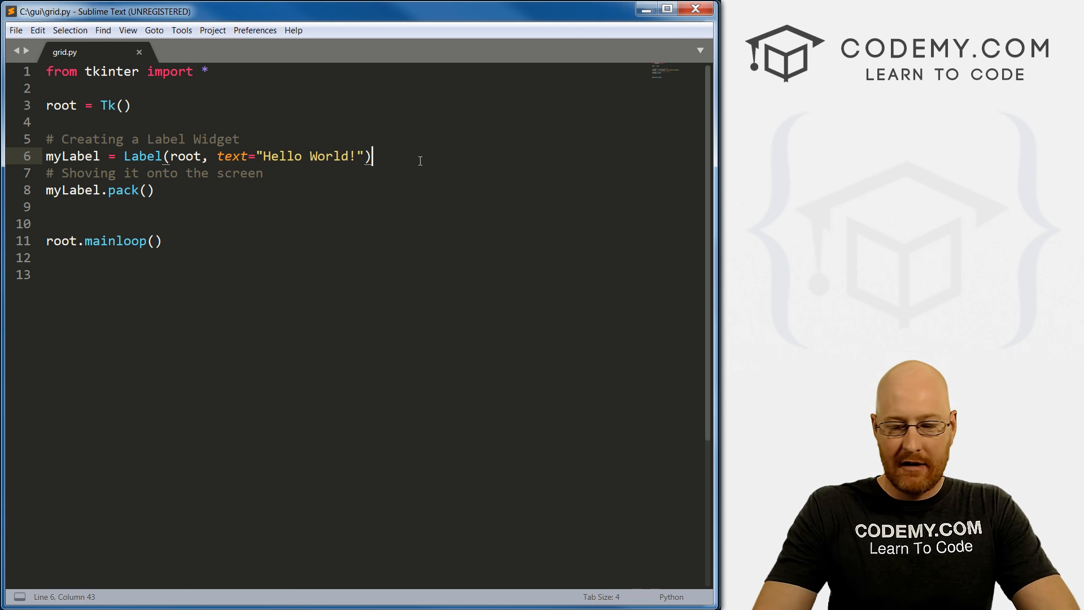
{"action": "key", "text": "ctrl+c"}
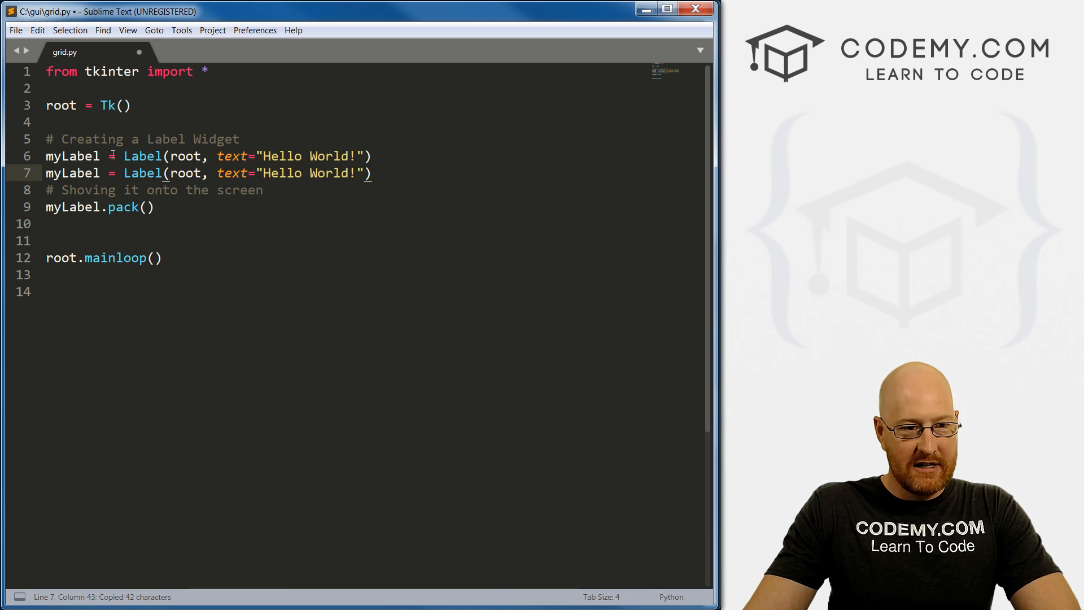
{"action": "type", "text": "1"}
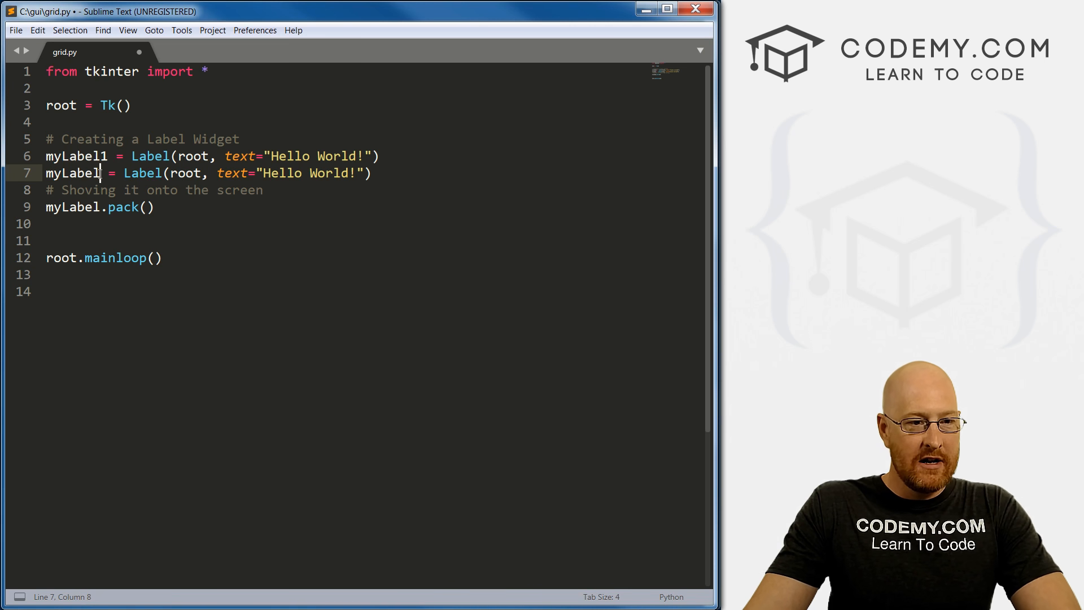
{"action": "type", "text": "2"}
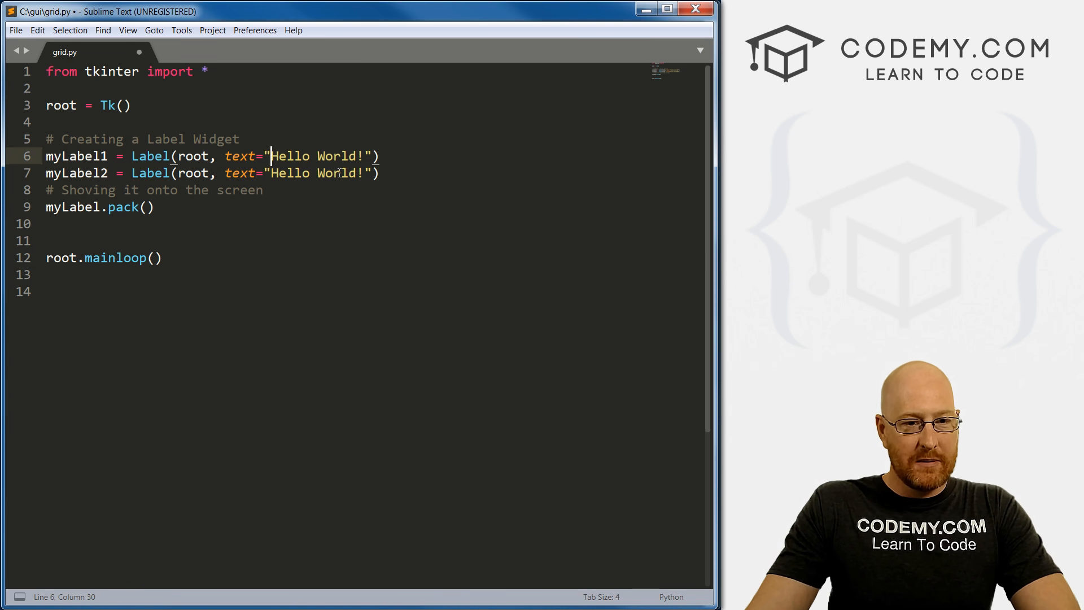
{"action": "left_click_drag", "start_coordinate": [270, 173], "coordinate": [363, 173]}
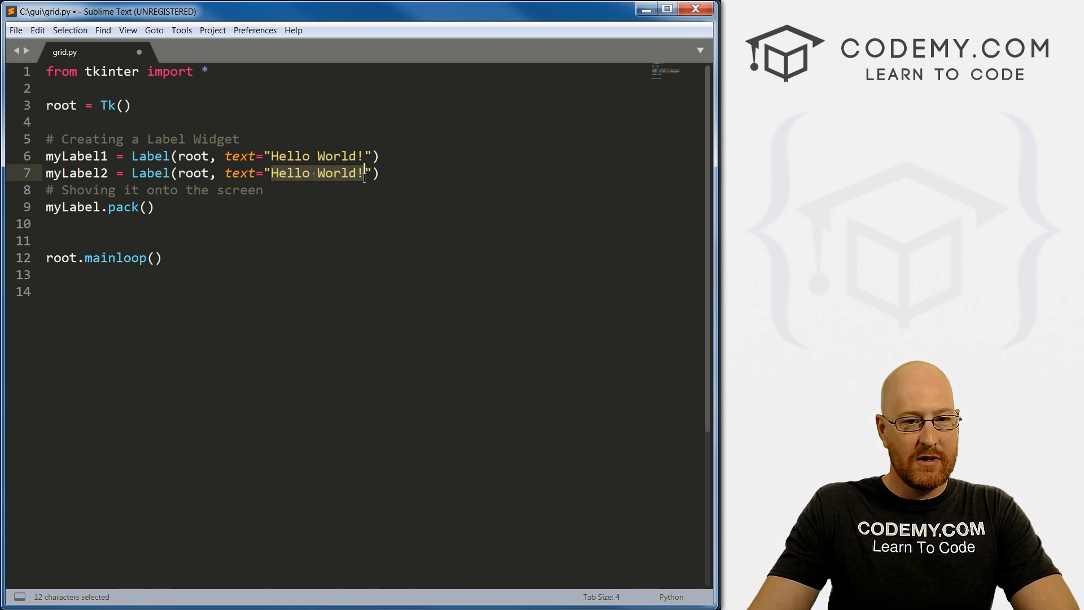
{"action": "type", "text": "My Na"}
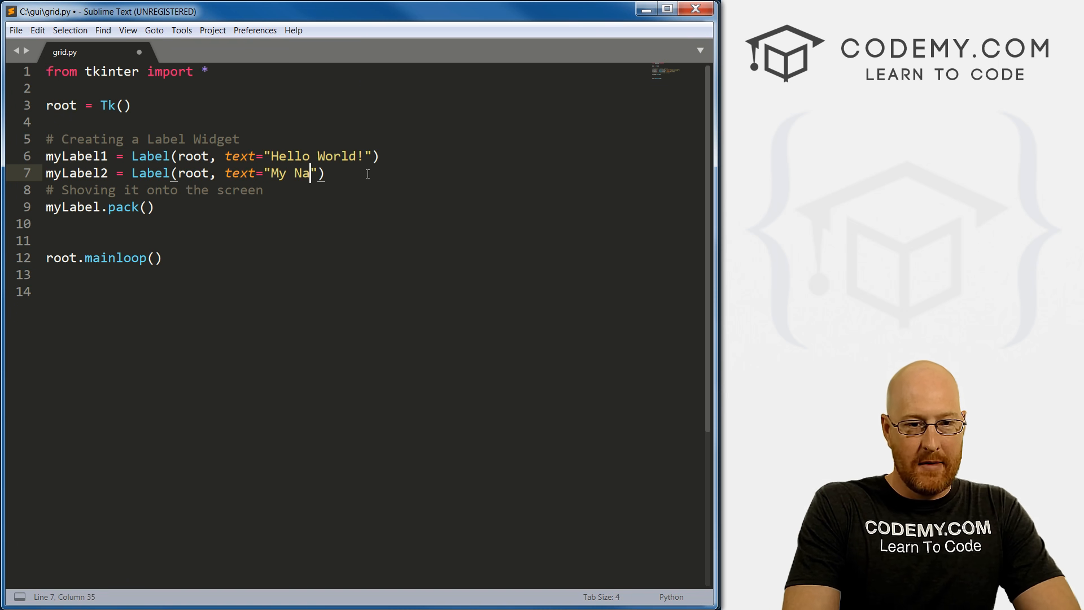
{"action": "type", "text": "me Is Jo"}
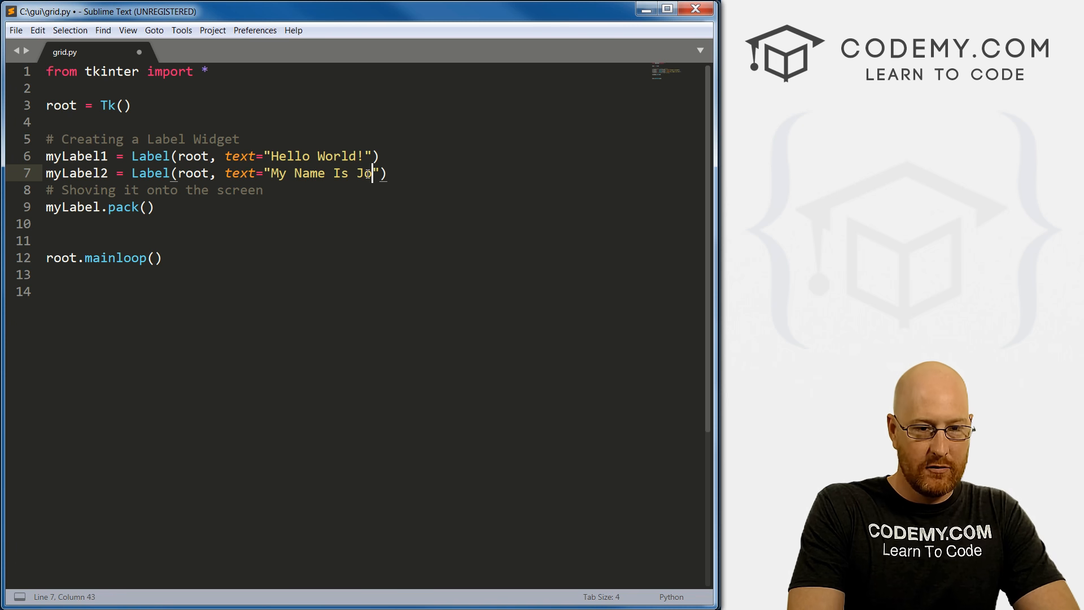
{"action": "type", "text": "hn Elder"}
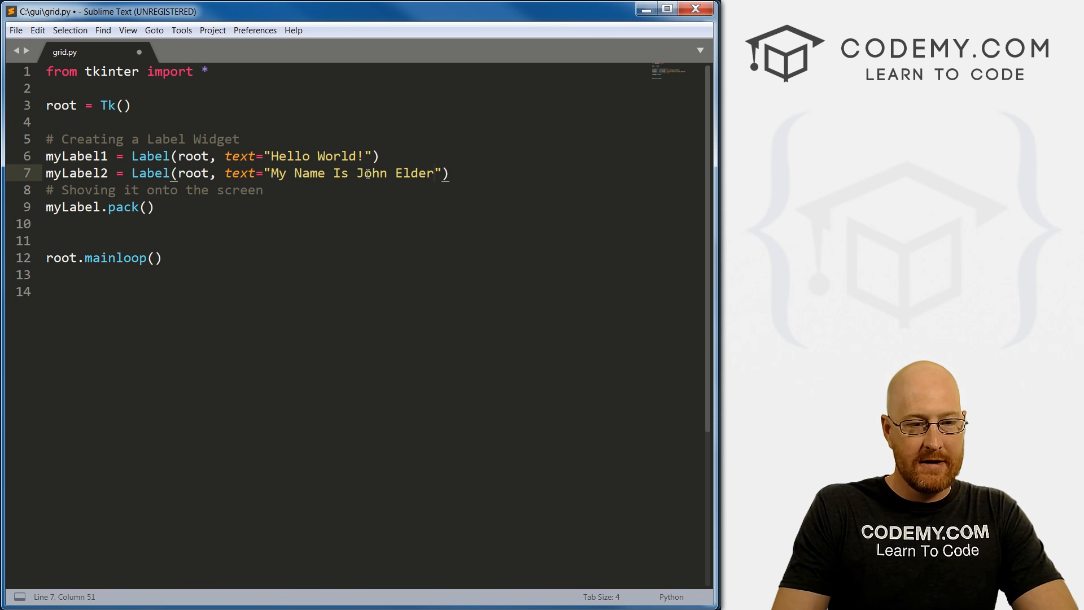
{"action": "double_click", "coordinate": [72, 206]}
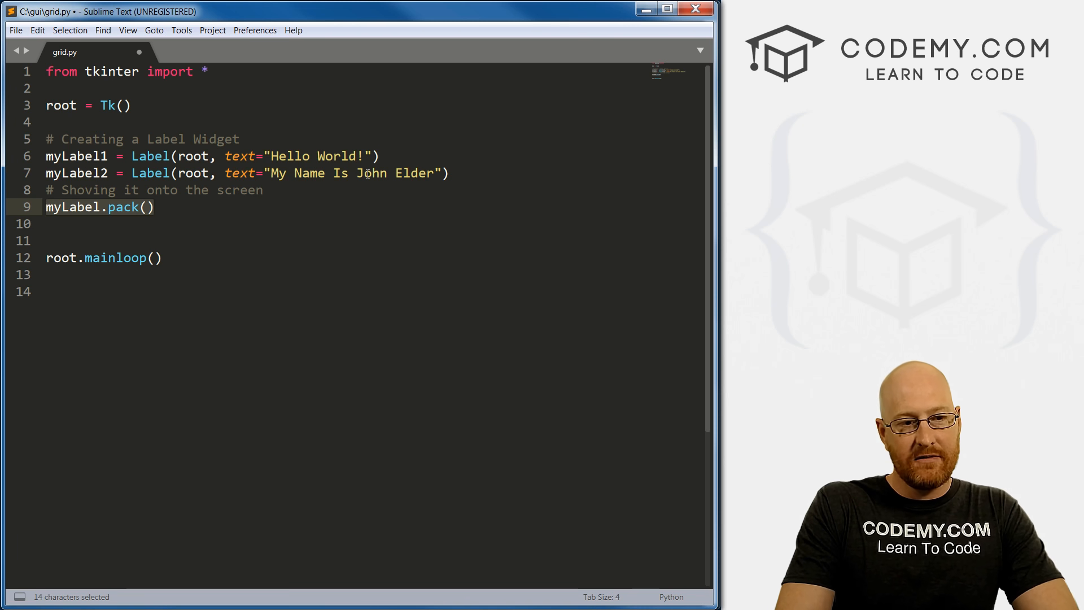
Replace the pack call with myLabel1.grid() and myLabel2.grid() calls.
{"action": "key", "text": "Delete"}
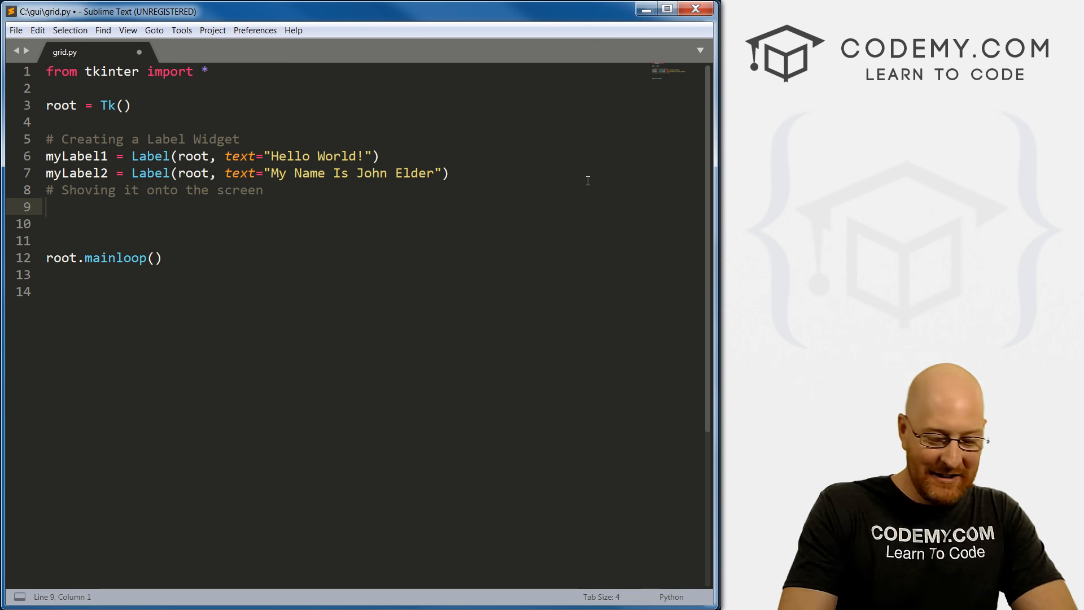
{"action": "type", "text": "myLanb"}
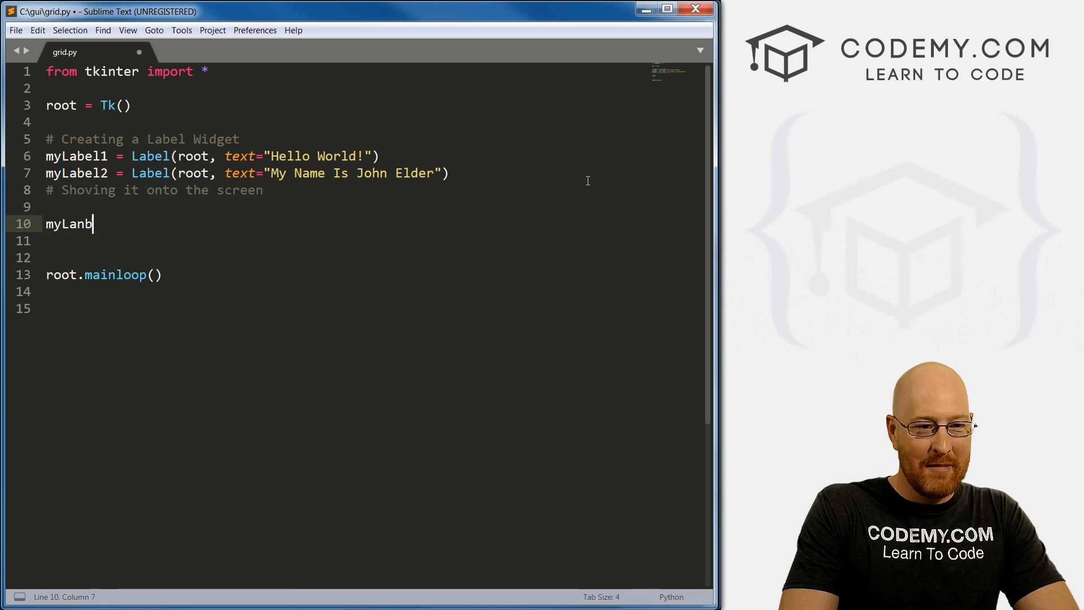
{"action": "type", "text": "e1"}
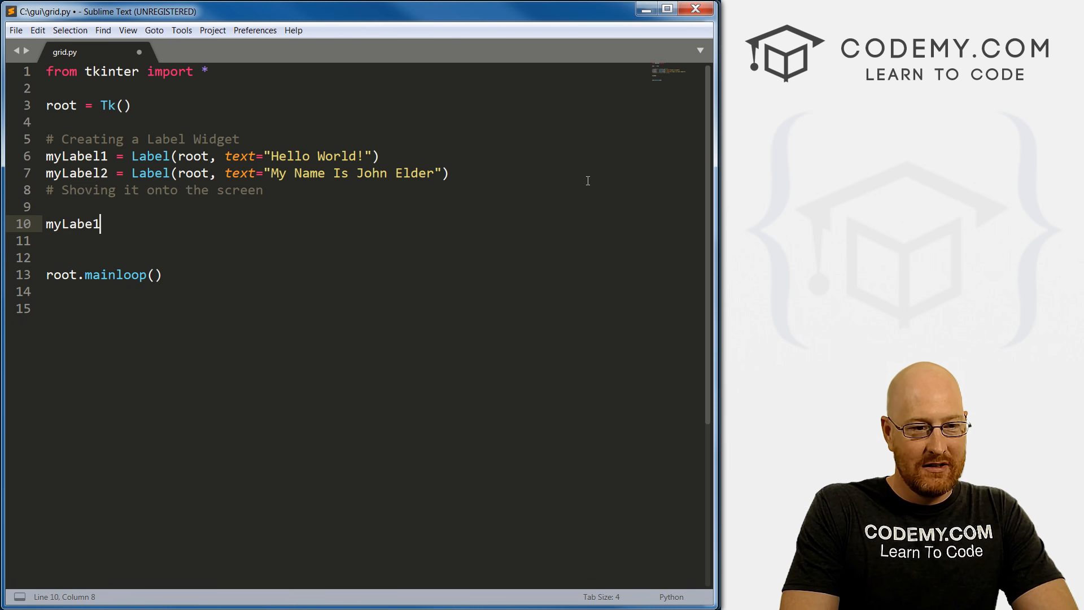
{"action": "type", "text": "1"}
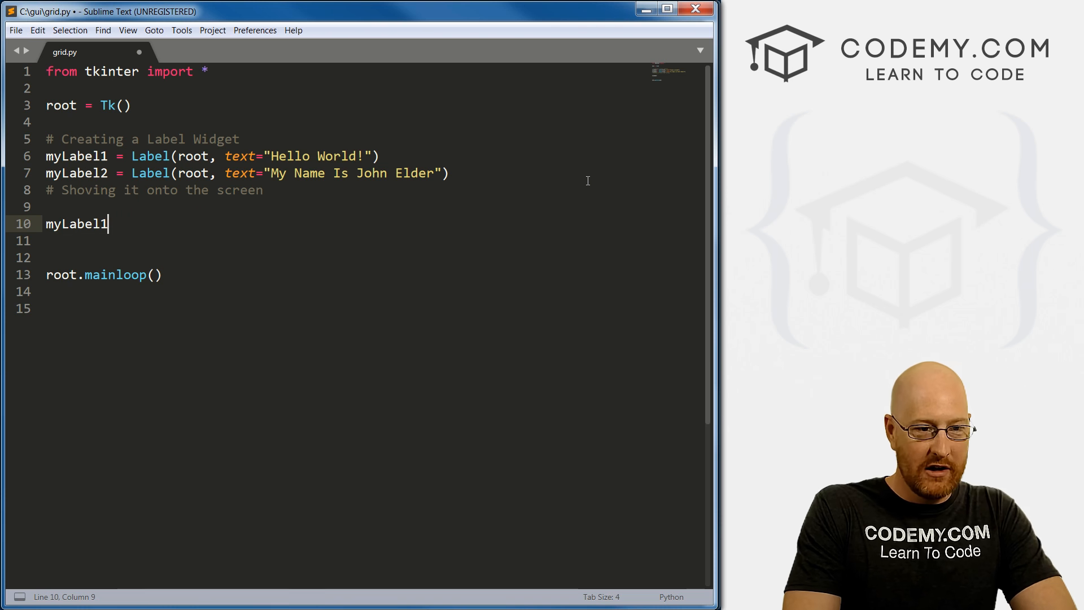
{"action": "type", "text": ".gr"}
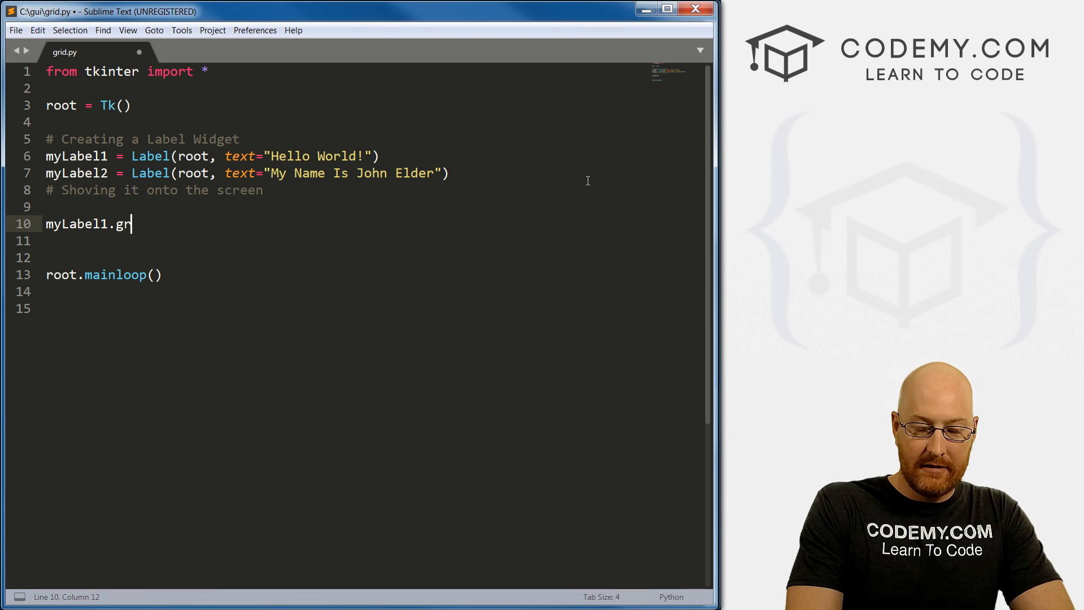
{"action": "type", "text": "id"}
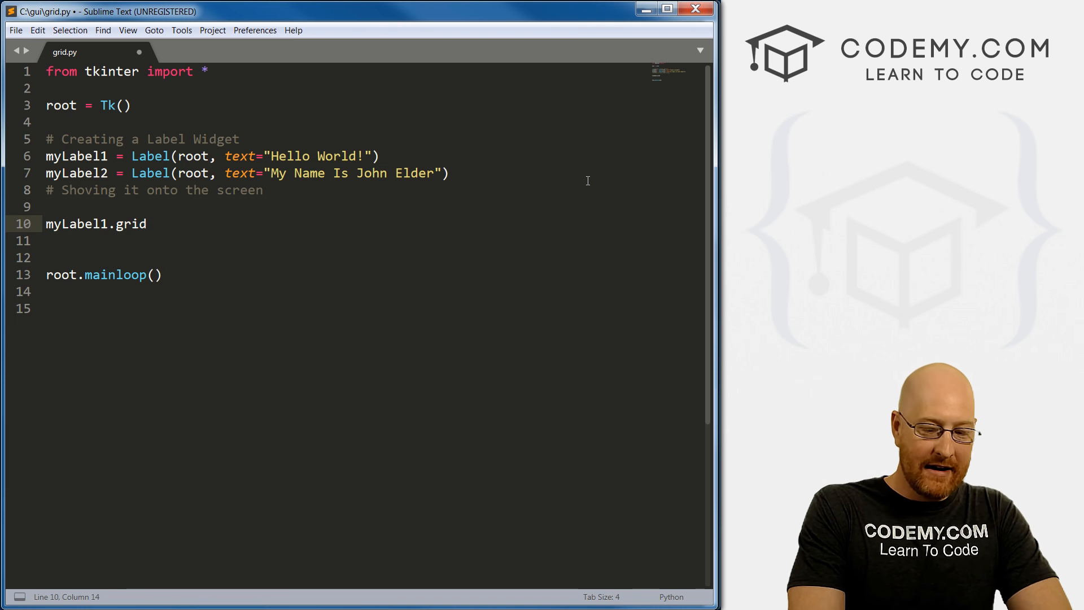
{"action": "type", "text": "()"}
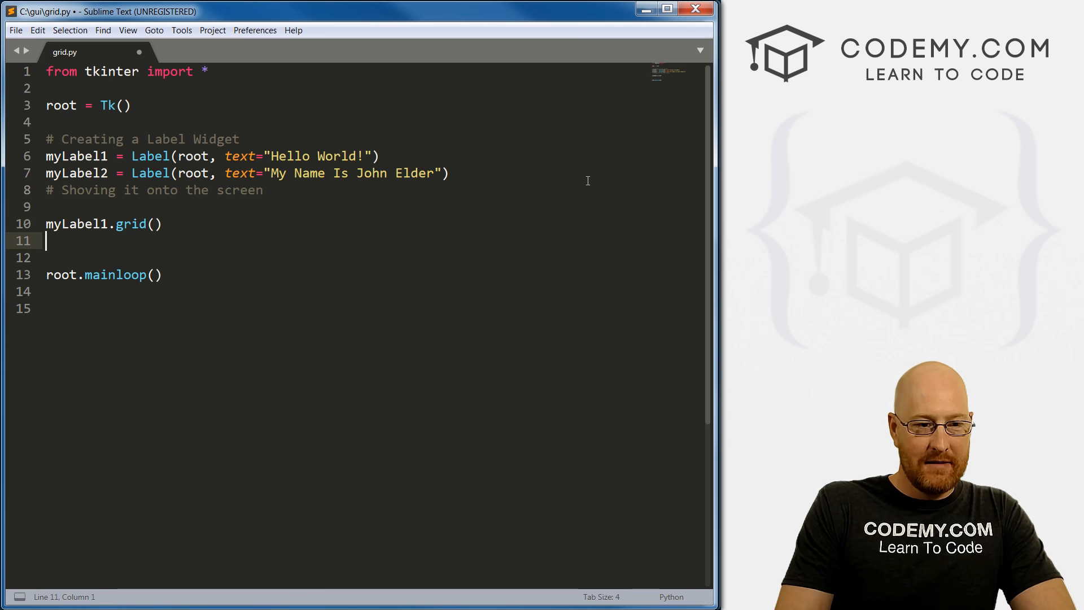
{"action": "type", "text": "myLabel2.grid("}
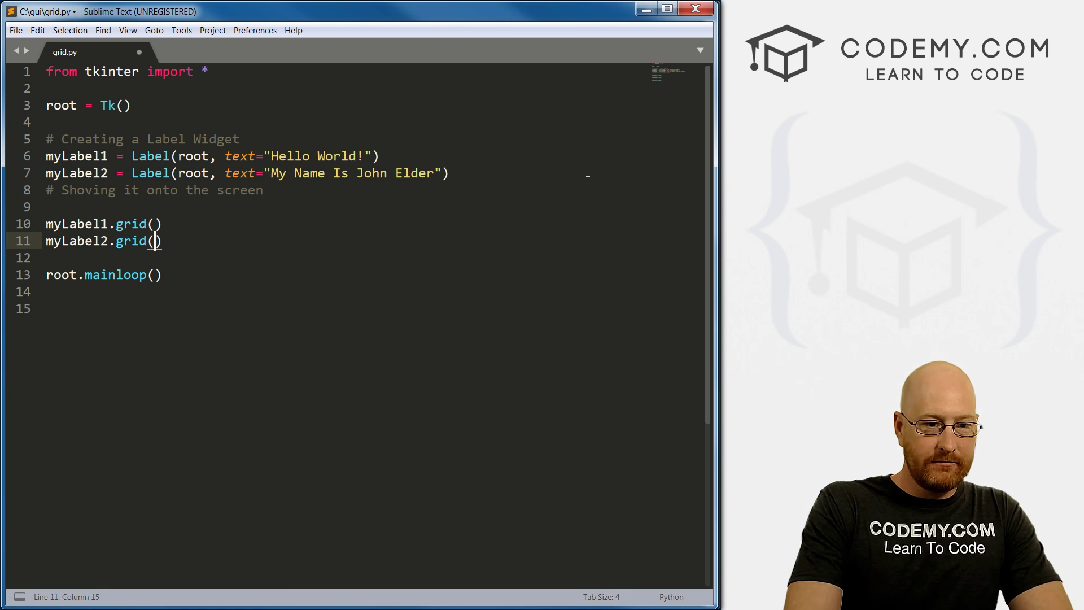
Grid myLabel1 at row=0, column=0 and myLabel2 at row=1, column=0, then save.
{"action": "left_click", "coordinate": [157, 224]}
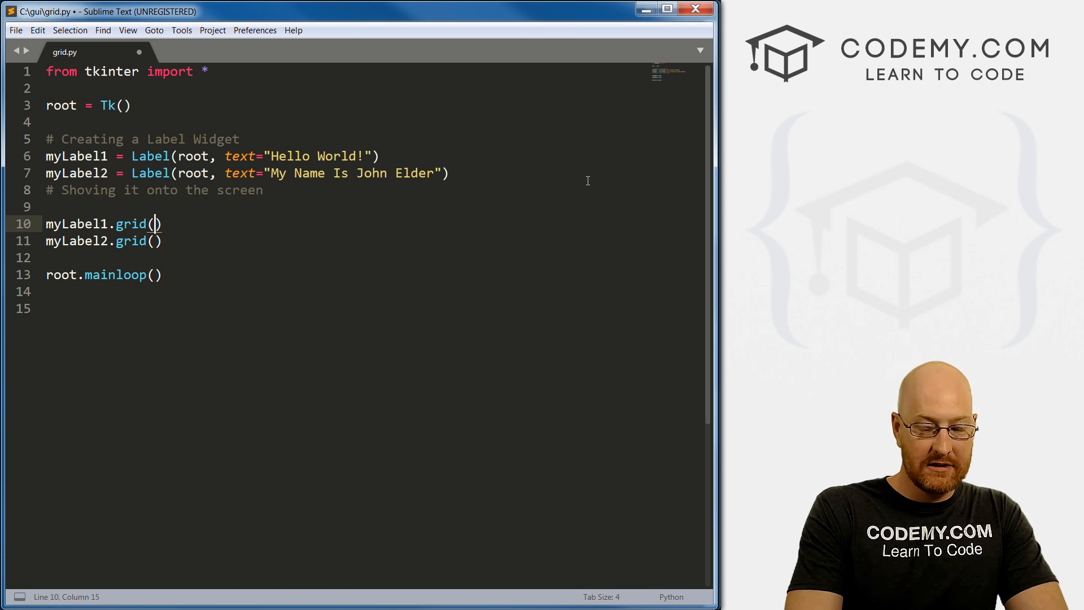
{"action": "type", "text": "row=0,"}
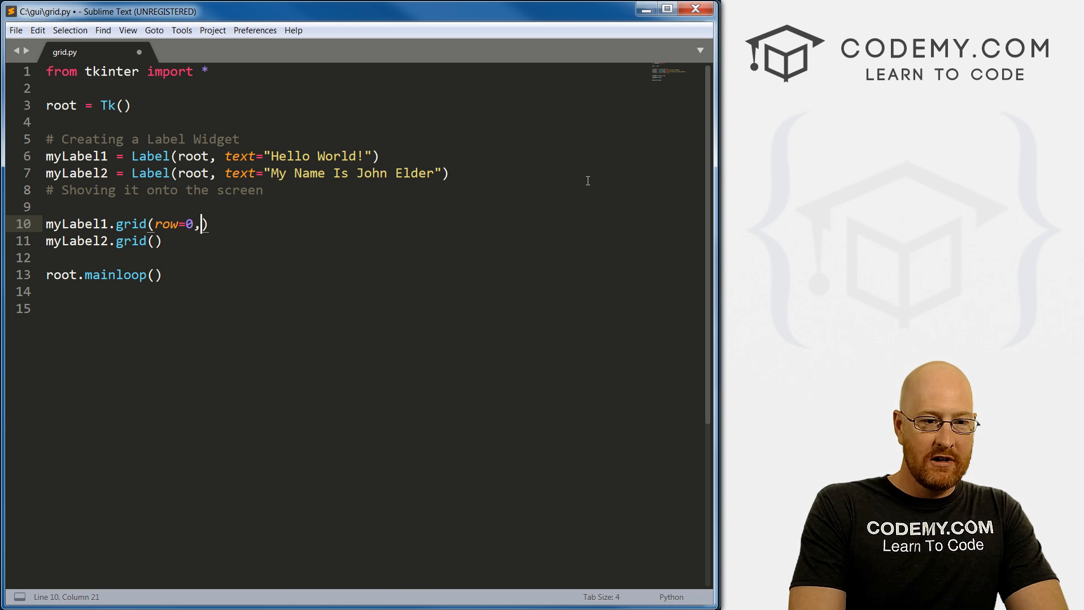
{"action": "type", "text": "column="}
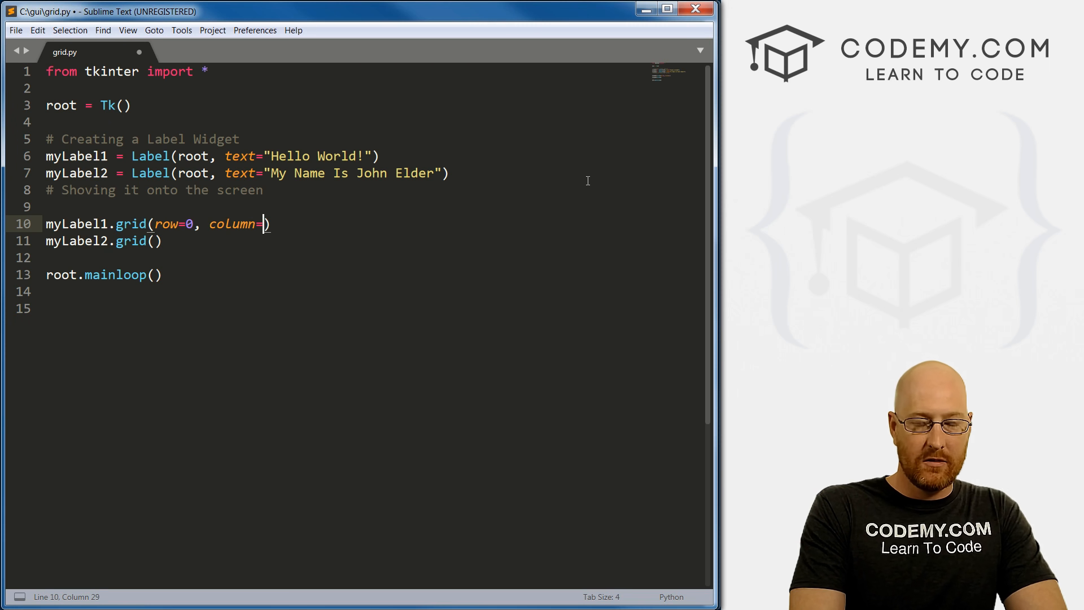
{"action": "type", "text": "0"}
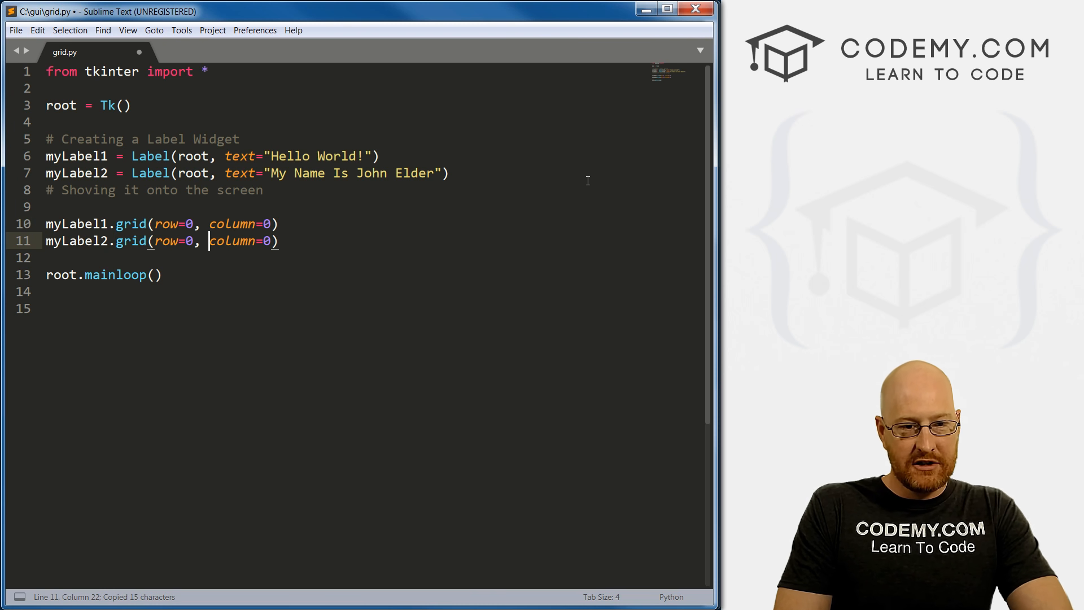
{"action": "type", "text": "1"}
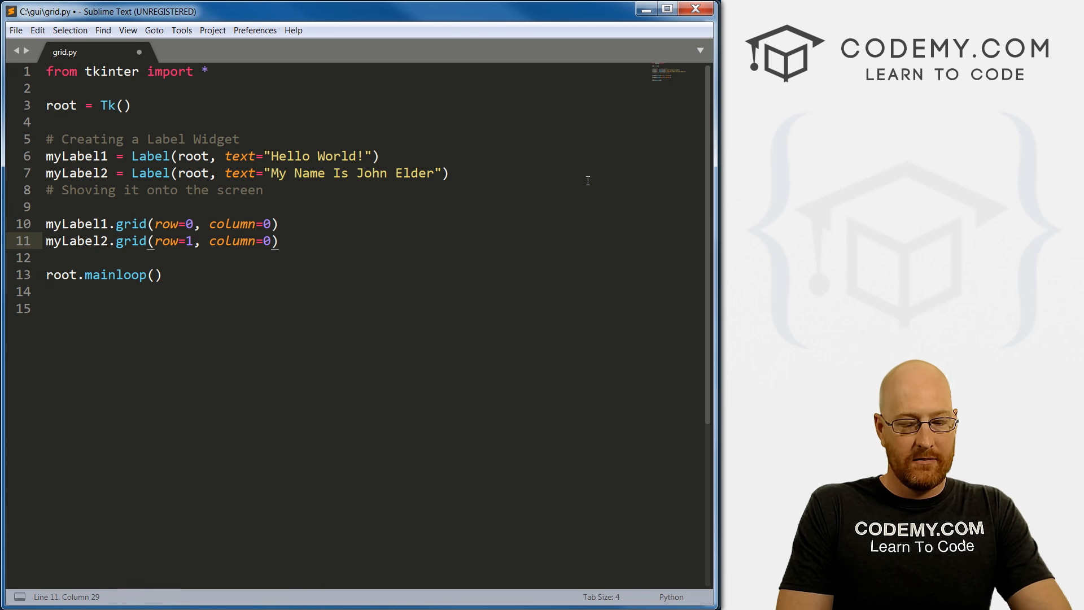
{"action": "key", "text": "ctrl+s"}
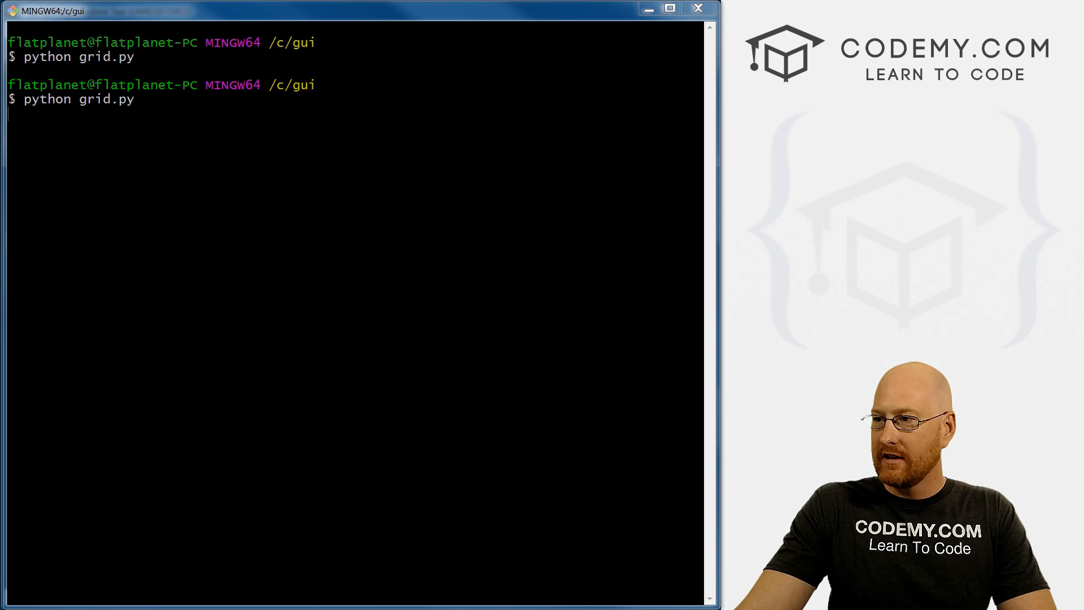
Rerun python grid.py to show Hello World! stacked above the name label.
{"action": "key", "text": "Return"}
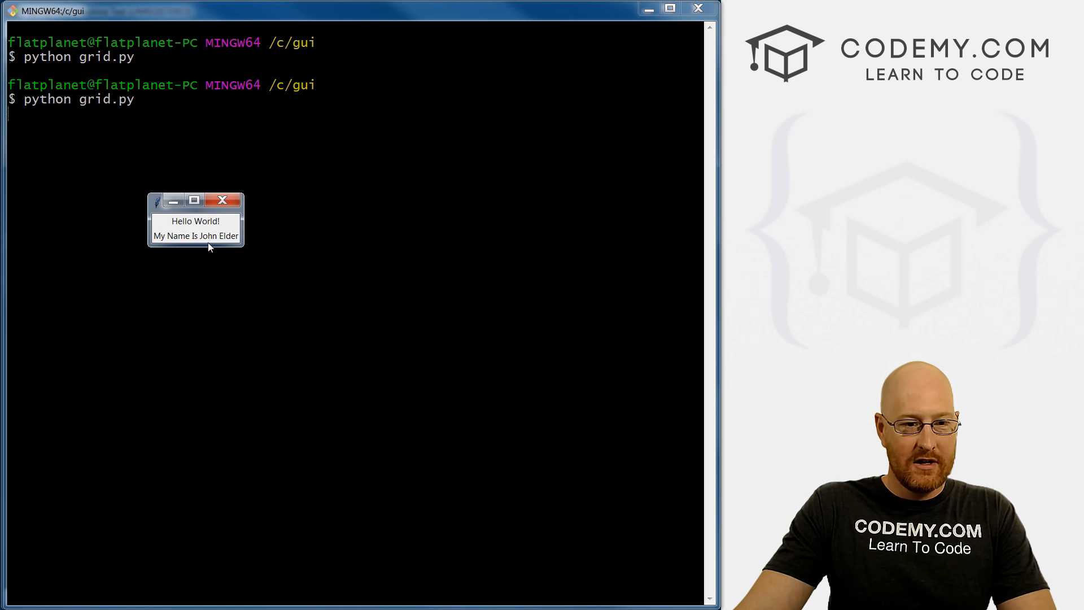
{"action": "mouse_move", "coordinate": [168, 244]}
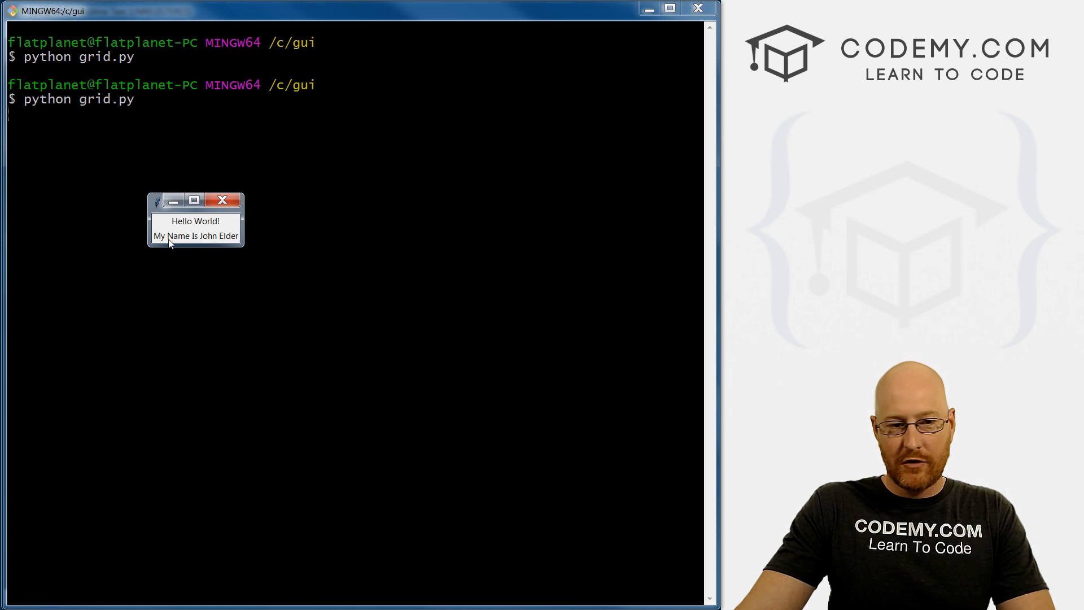
{"action": "mouse_move", "coordinate": [284, 271]}
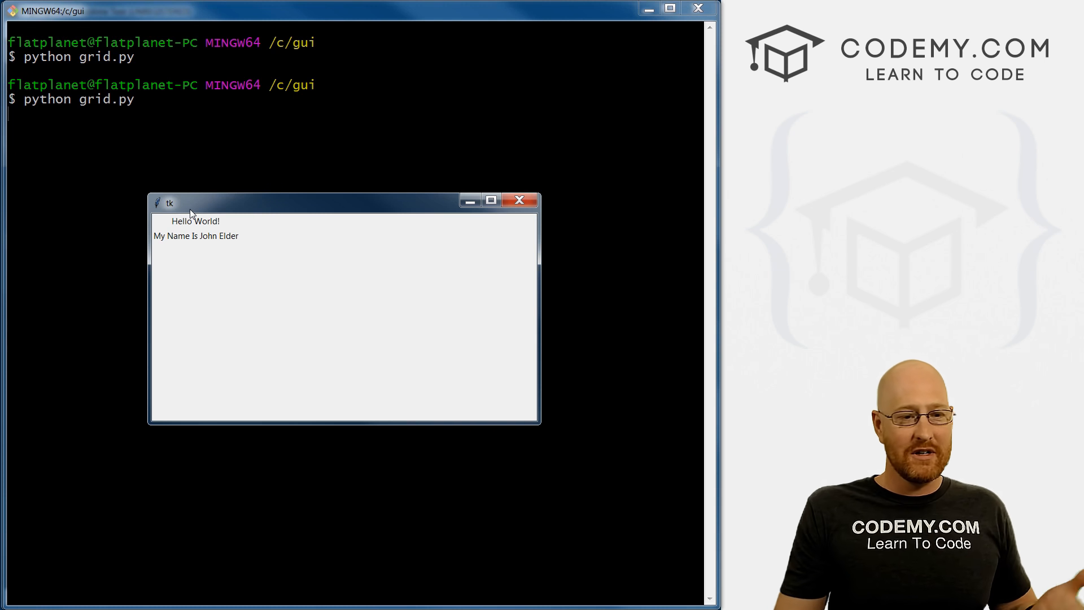
{"action": "mouse_move", "coordinate": [527, 222]}
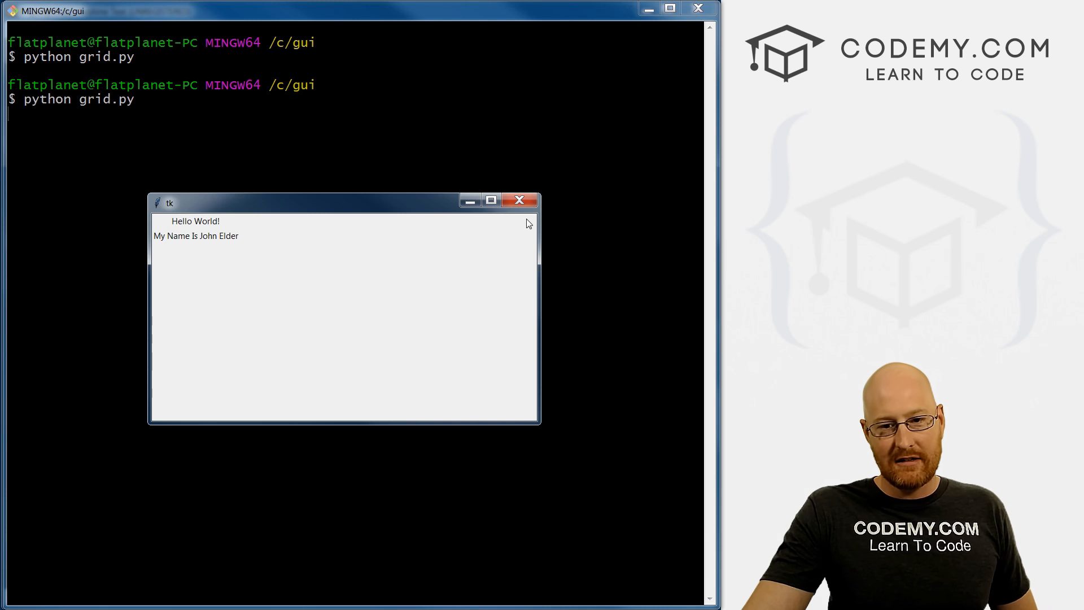
Close the label window and change myLabel2's grid to column=1.
{"action": "left_click", "coordinate": [519, 200]}
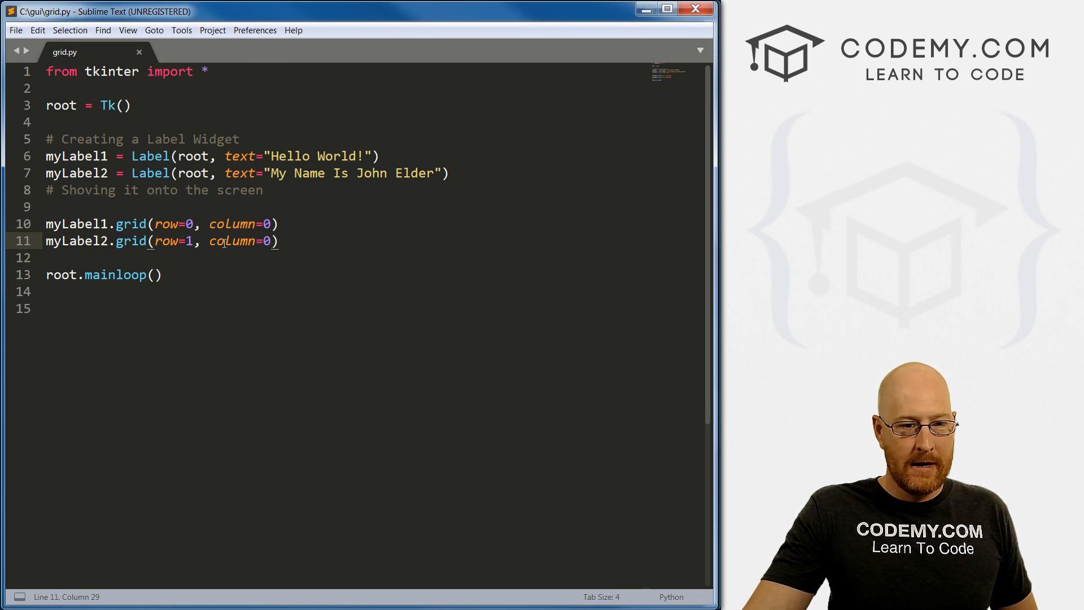
{"action": "left_click", "coordinate": [194, 223]}
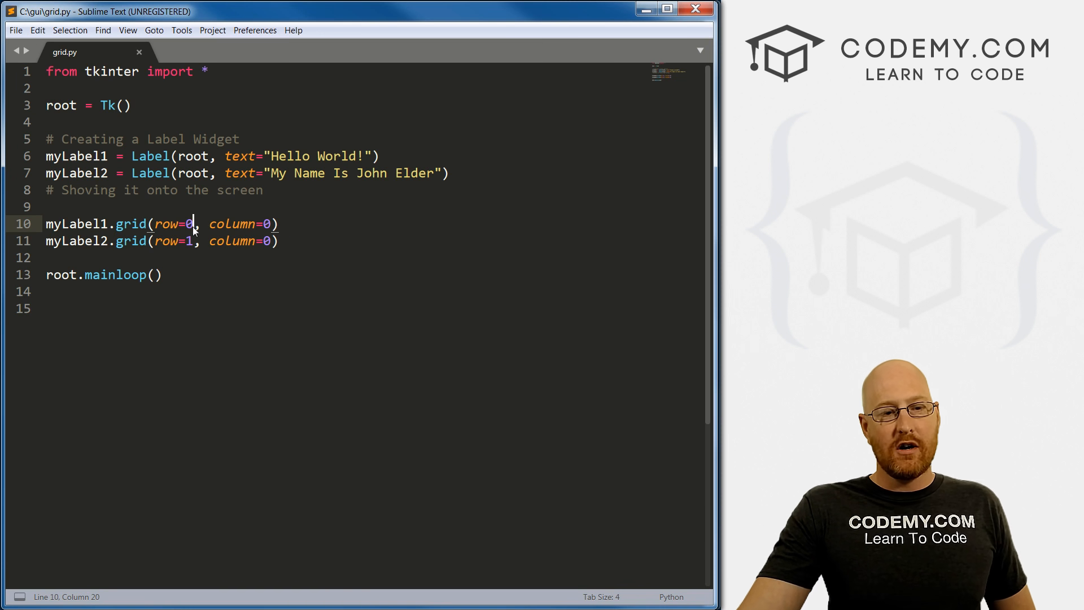
{"action": "left_click", "coordinate": [273, 241]}
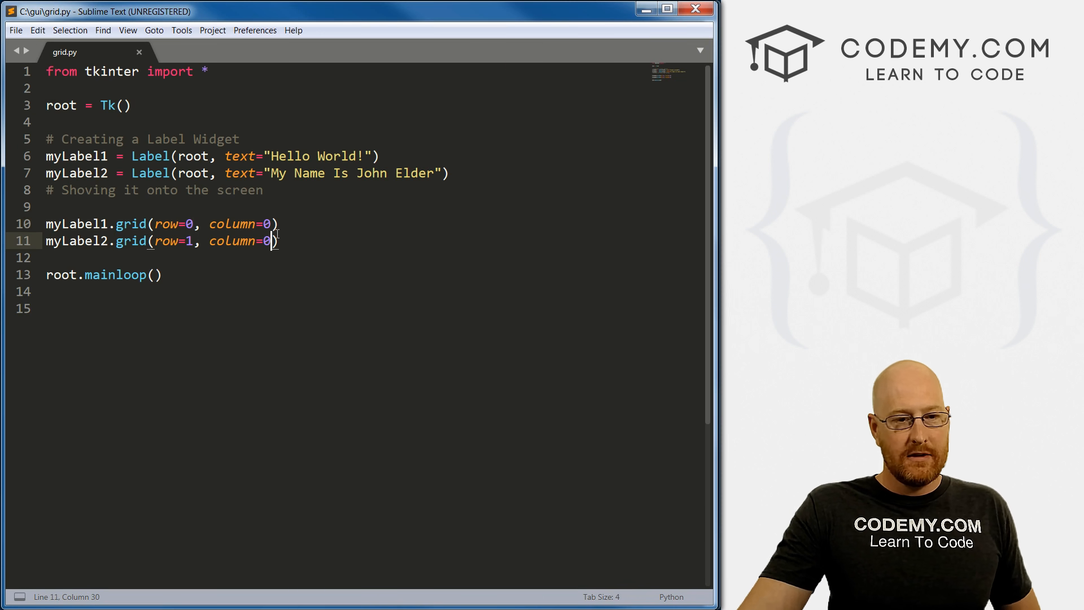
{"action": "type", "text": "1"}
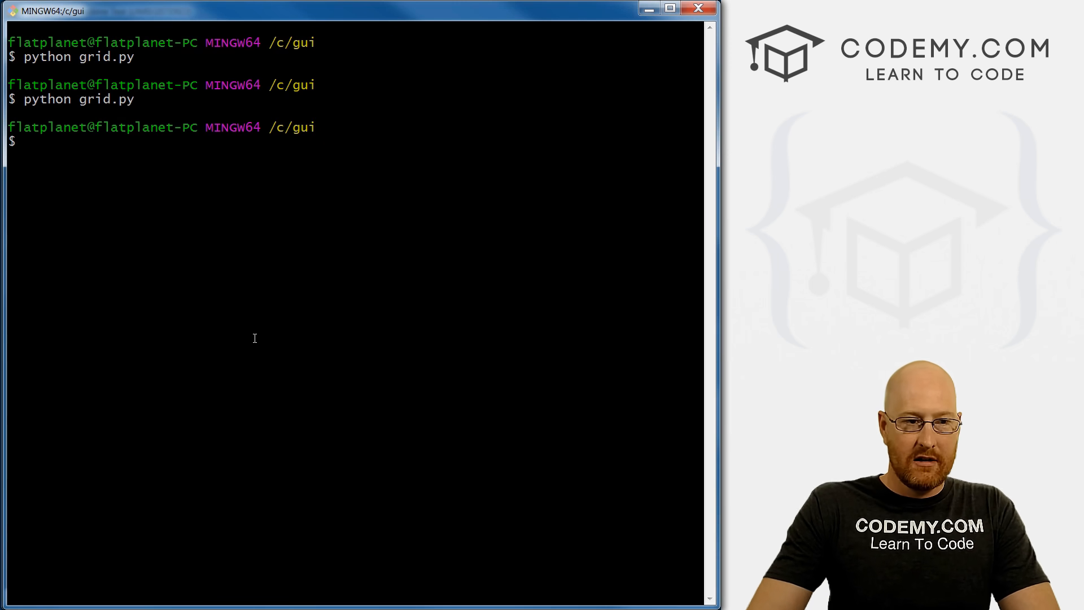
Run python grid.py and place the Tk window beside the code, name label now diagonal.
{"action": "type", "text": "python grid.py"}
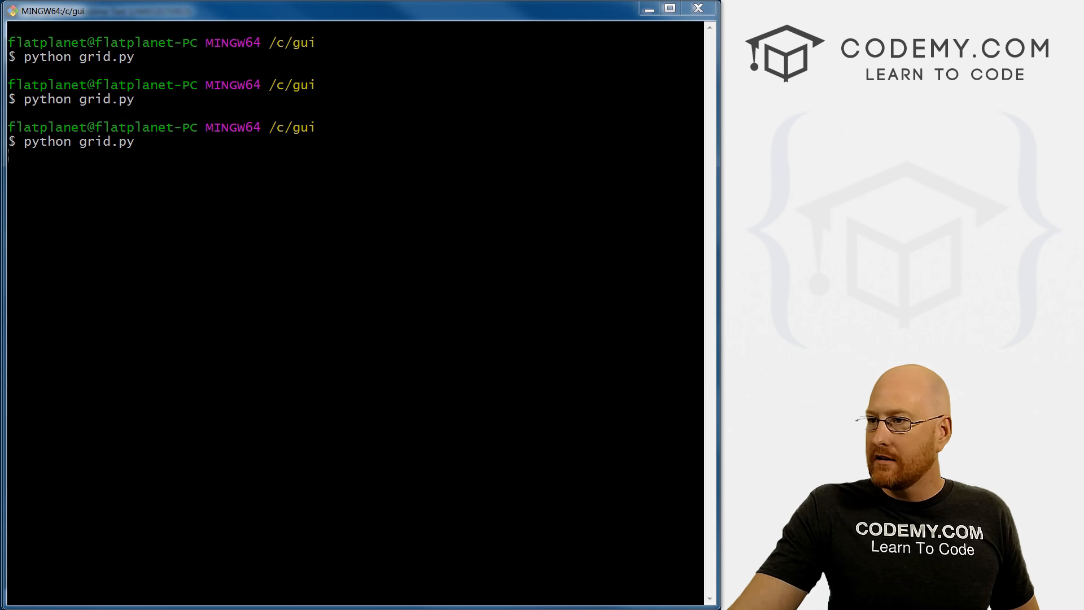
{"action": "key", "text": "Return"}
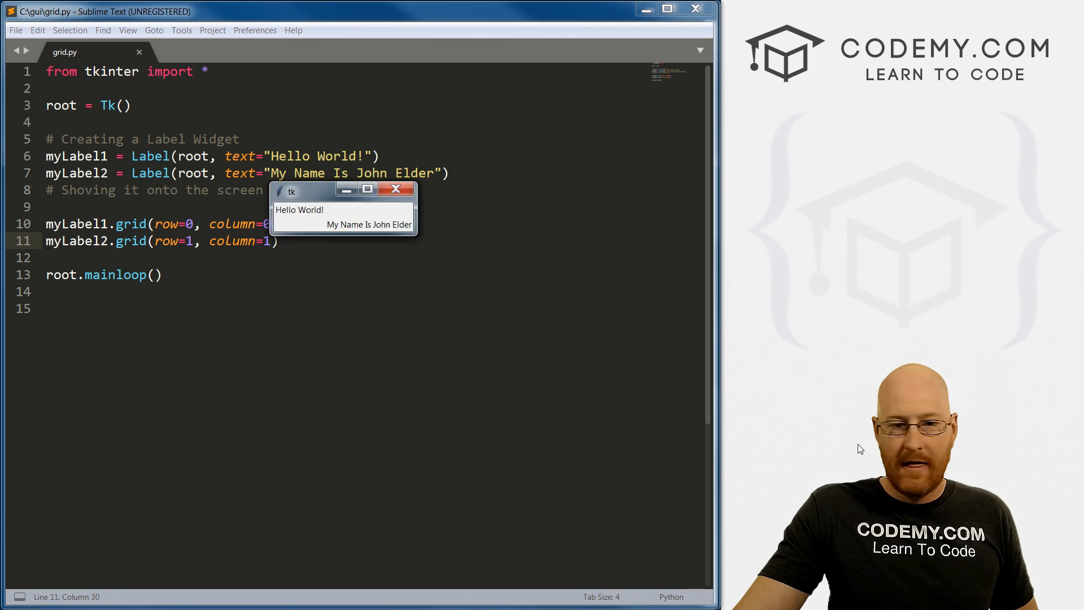
{"action": "left_click_drag", "start_coordinate": [304, 190], "coordinate": [347, 250]}
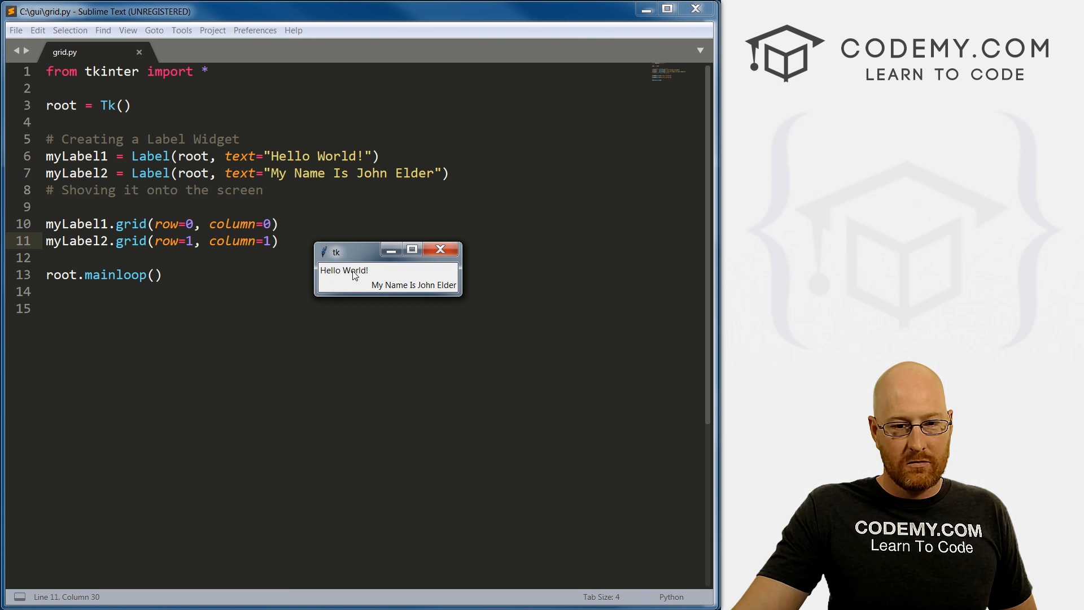
{"action": "mouse_move", "coordinate": [289, 283]}
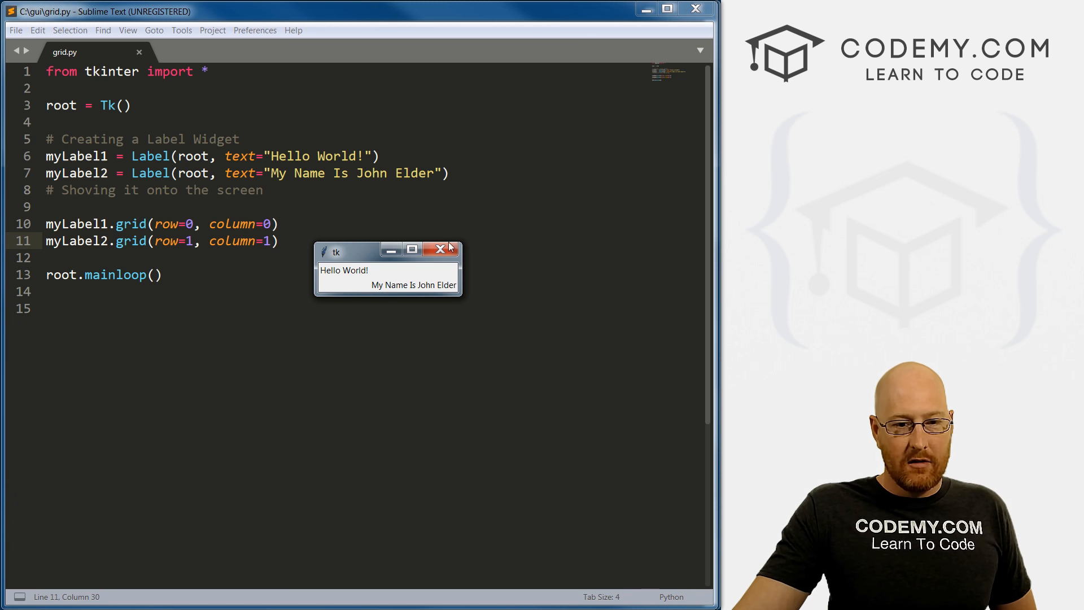
{"action": "mouse_move", "coordinate": [406, 297]}
{"action": "type", "text": "5"}
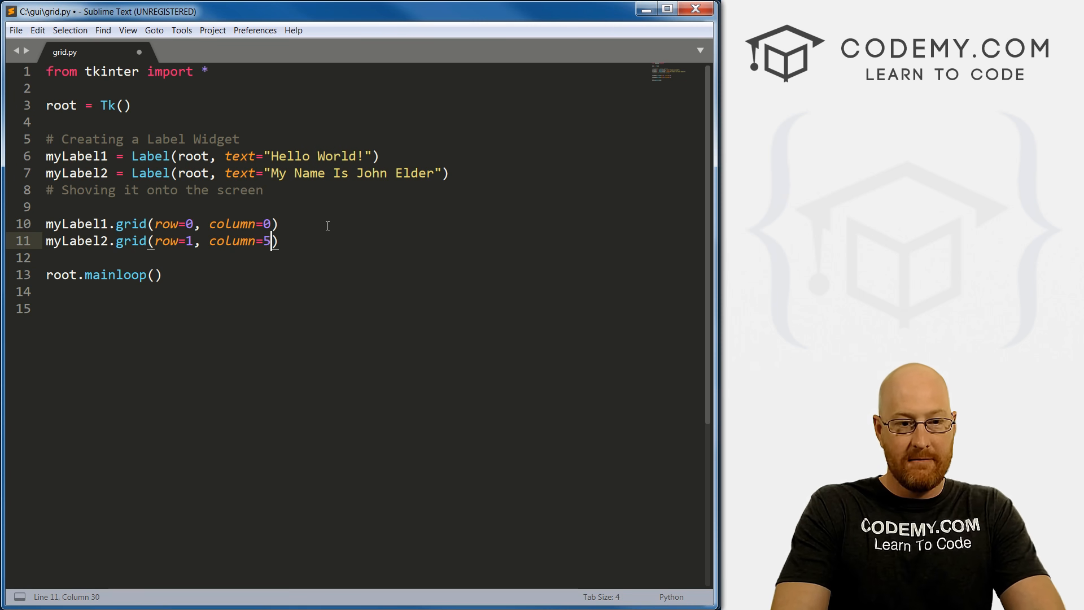
Save myLabel2 at column=5, rerun with Ctrl+B and place the window below the code.
{"action": "key", "text": "ctrl+s"}
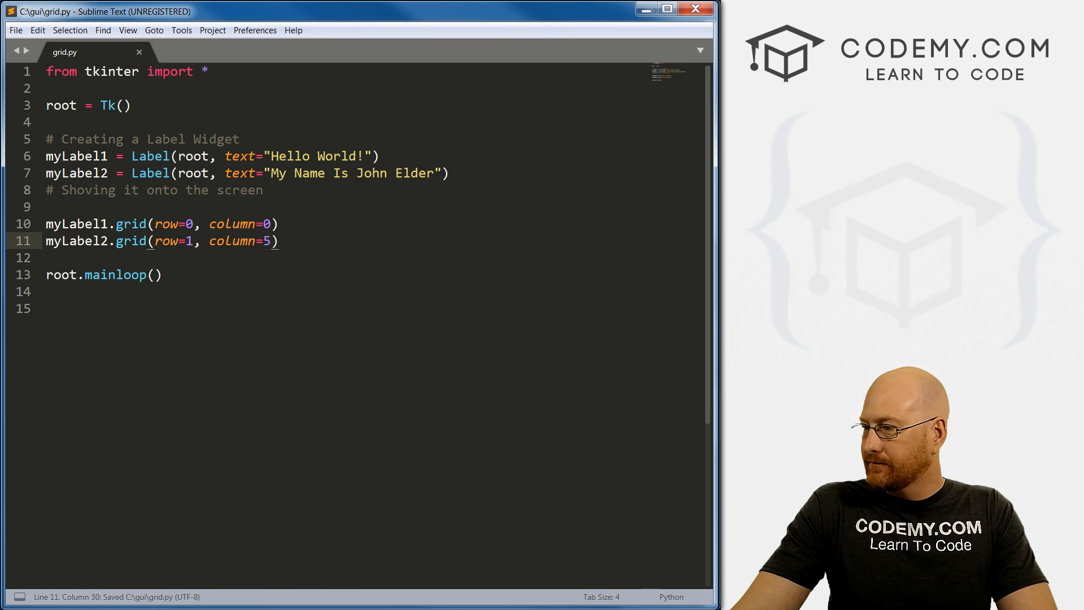
{"action": "key", "text": "ctrl+b"}
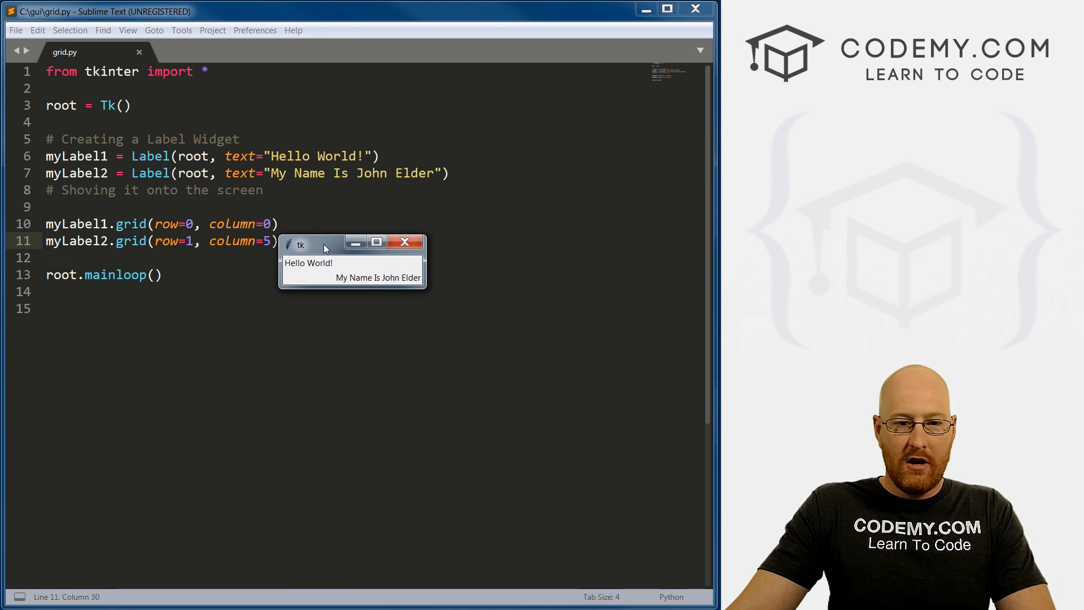
{"action": "left_click_drag", "start_coordinate": [325, 244], "coordinate": [369, 309]}
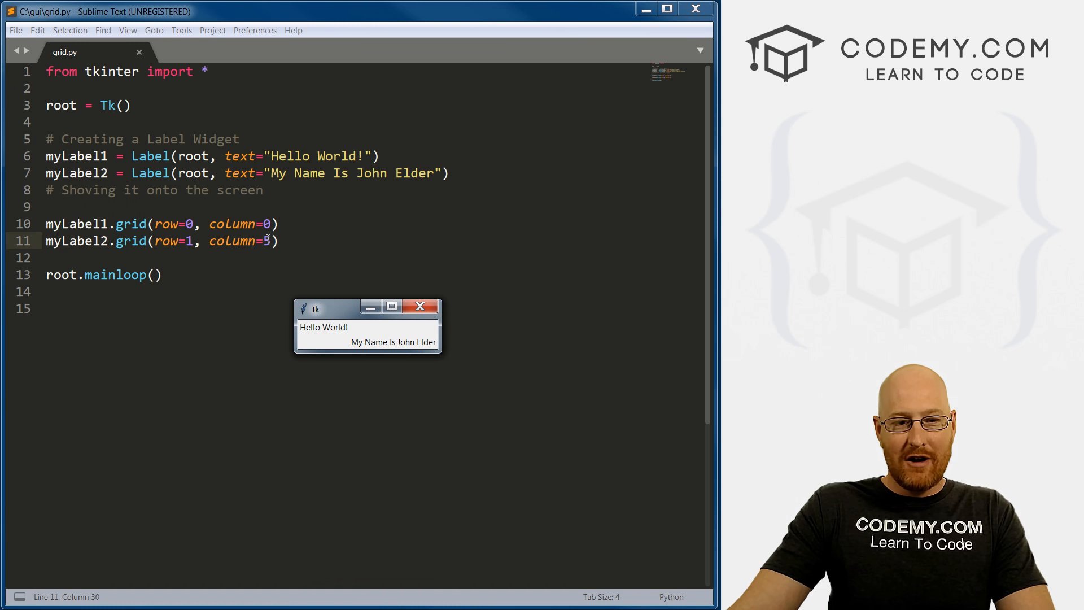
{"action": "left_click", "coordinate": [419, 306]}
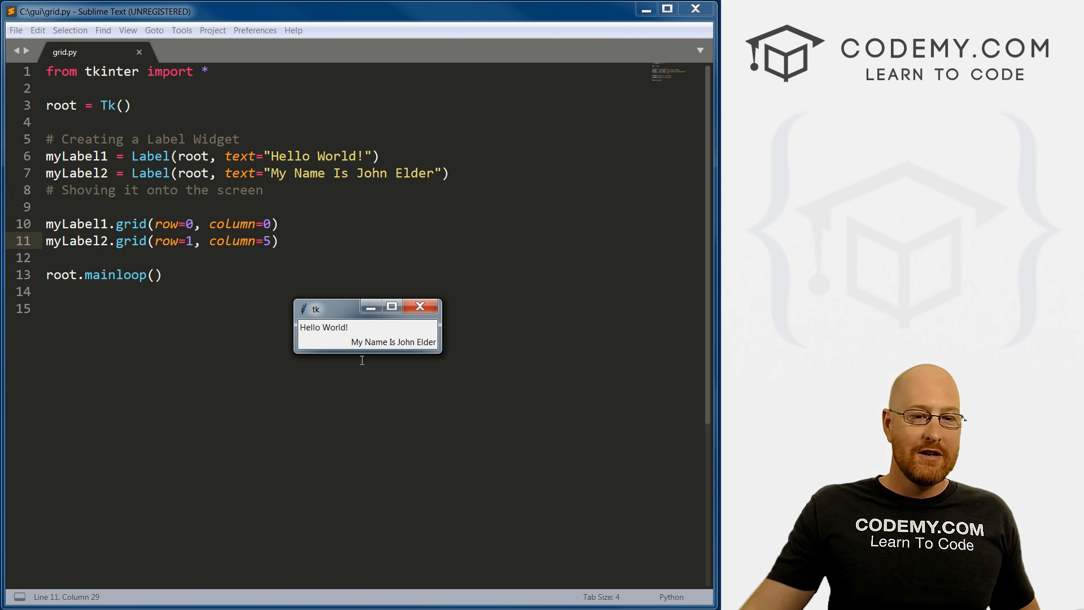
{"action": "mouse_move", "coordinate": [352, 347]}
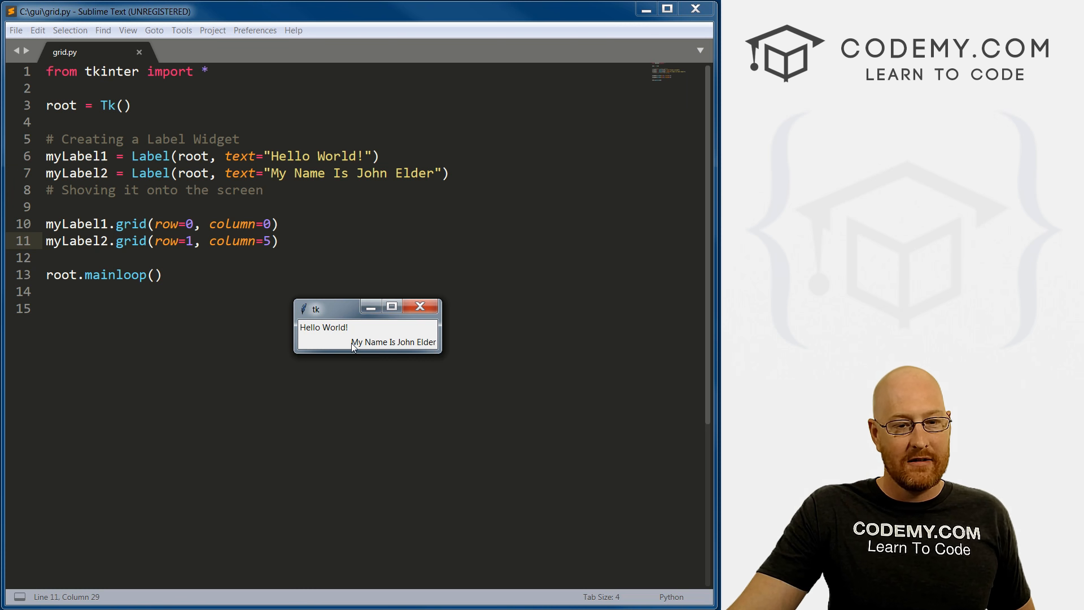
Copy the second label into myLabel3 with blank text gridded at row 1, column 1.
{"action": "left_click", "coordinate": [420, 306]}
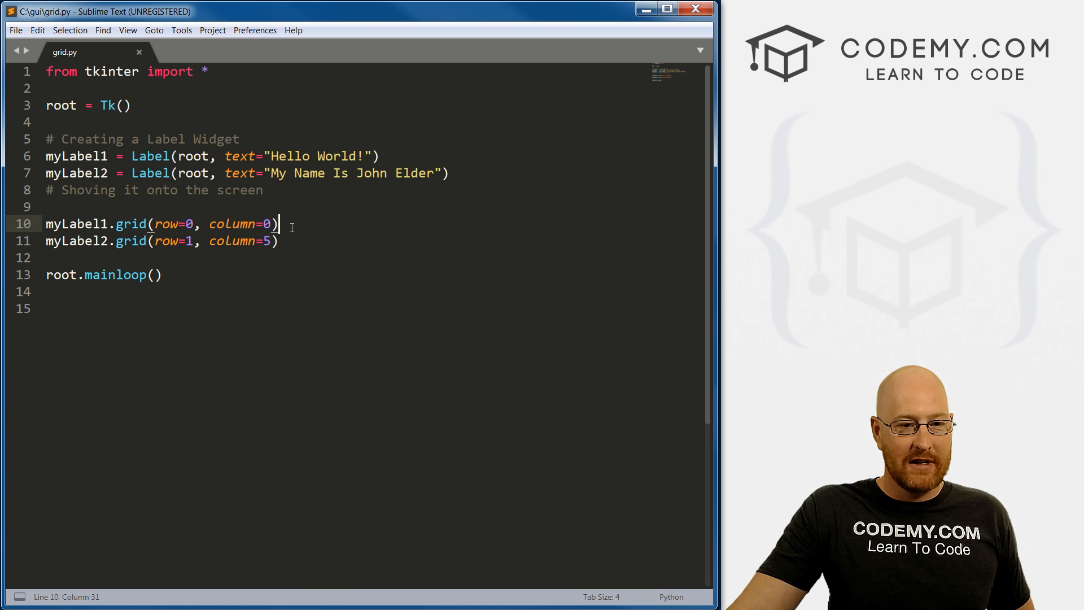
{"action": "left_click", "coordinate": [448, 173]}
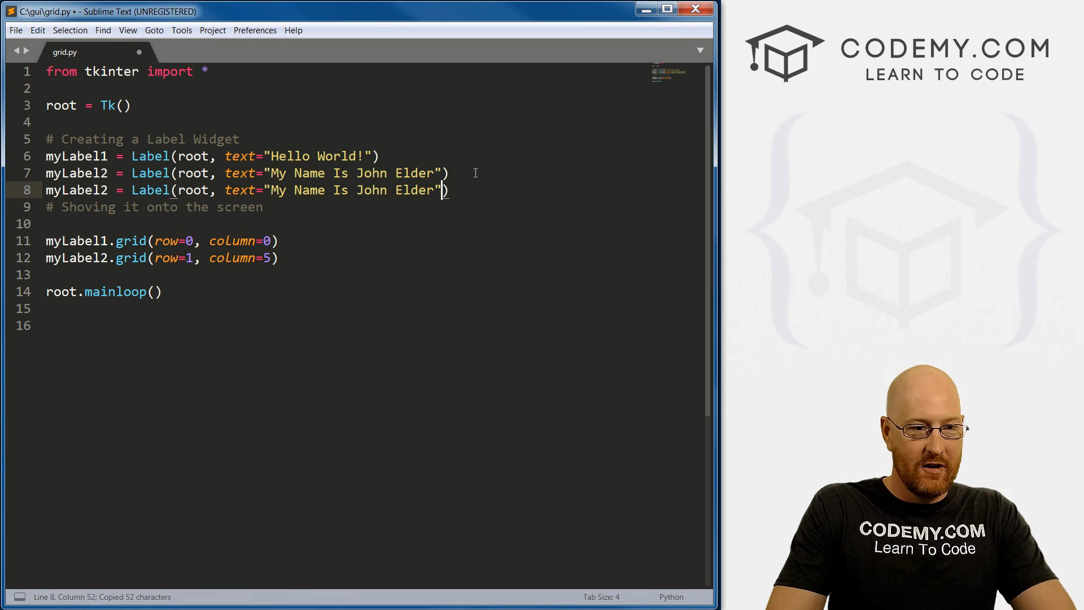
{"action": "left_click", "coordinate": [117, 190]}
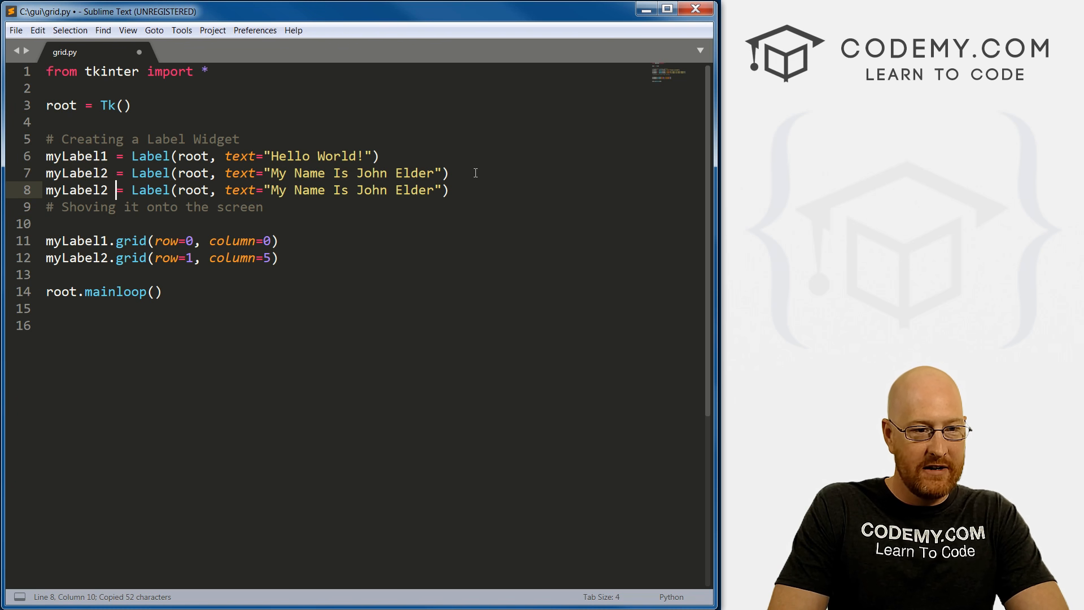
{"action": "type", "text": "3.grid(row=1, column=5"}
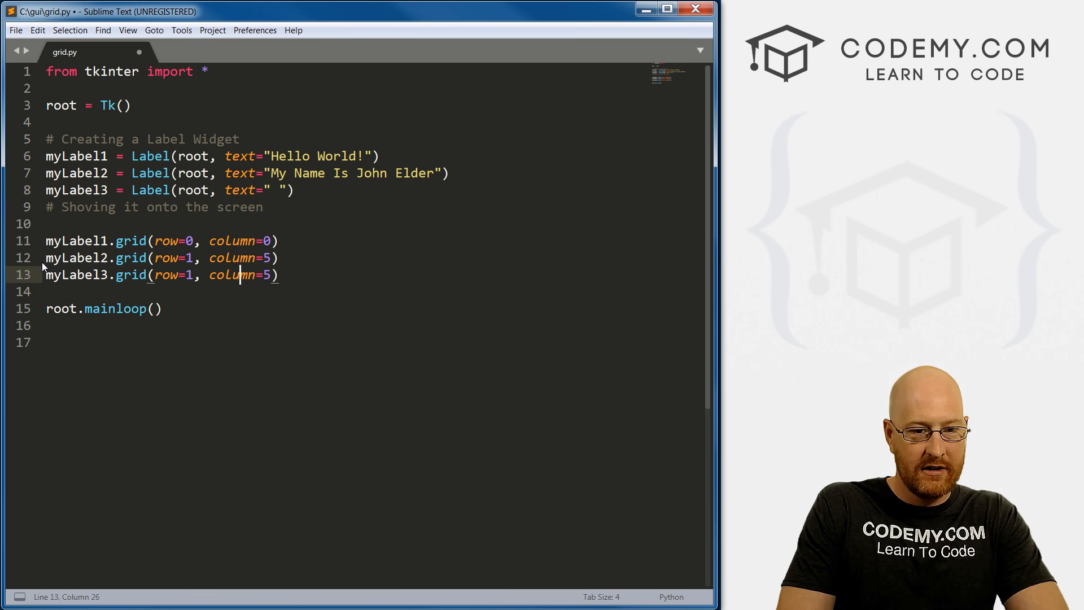
{"action": "key", "text": "BackSpace"}
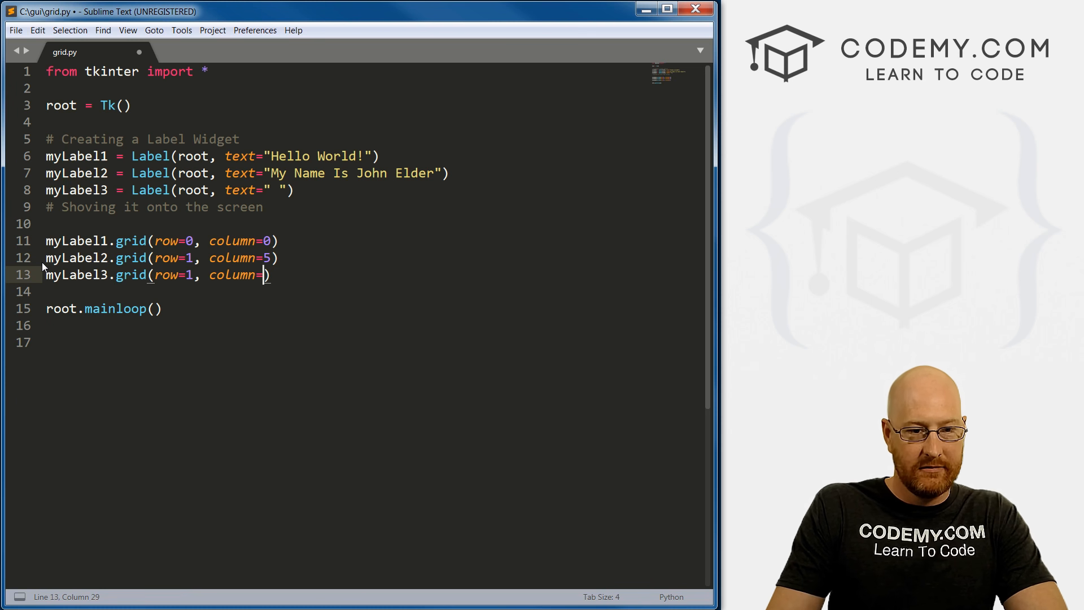
{"action": "type", "text": "1"}
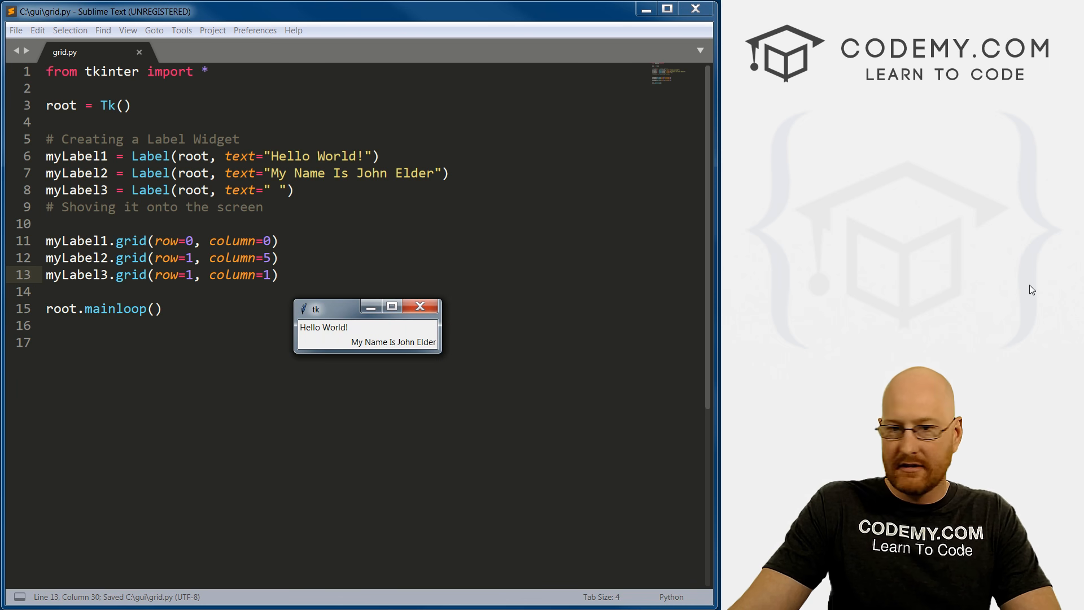
{"action": "left_click", "coordinate": [419, 306]}
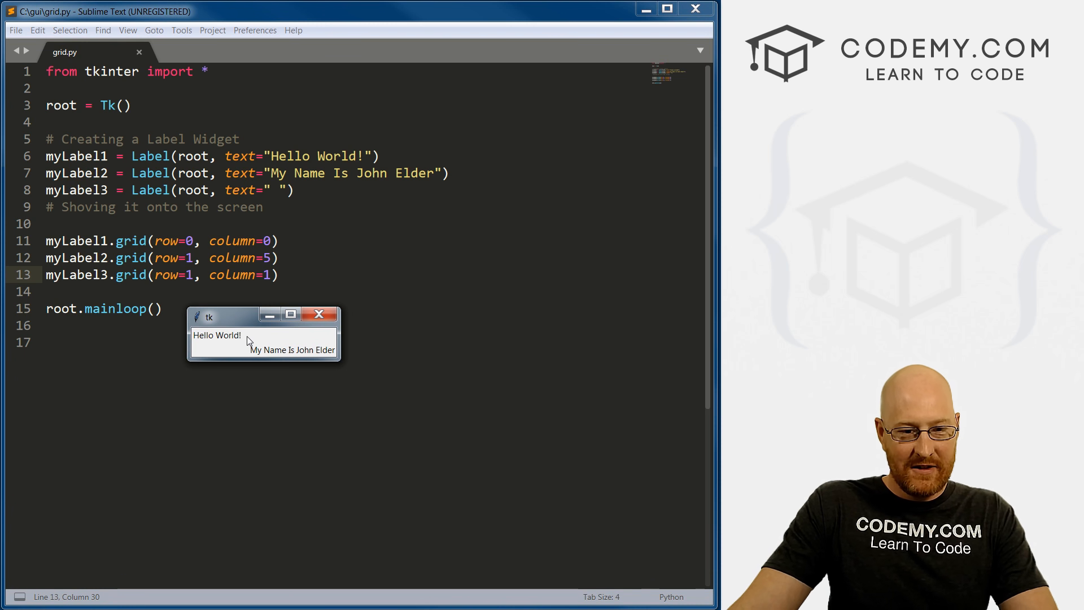
{"action": "mouse_move", "coordinate": [268, 352]}
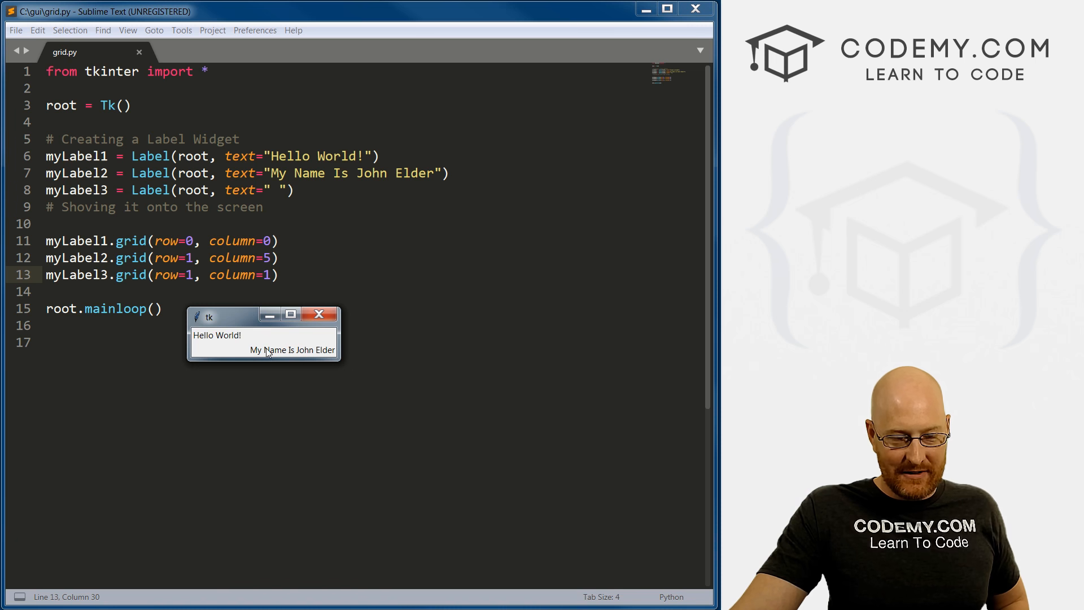
{"action": "mouse_move", "coordinate": [305, 336]}
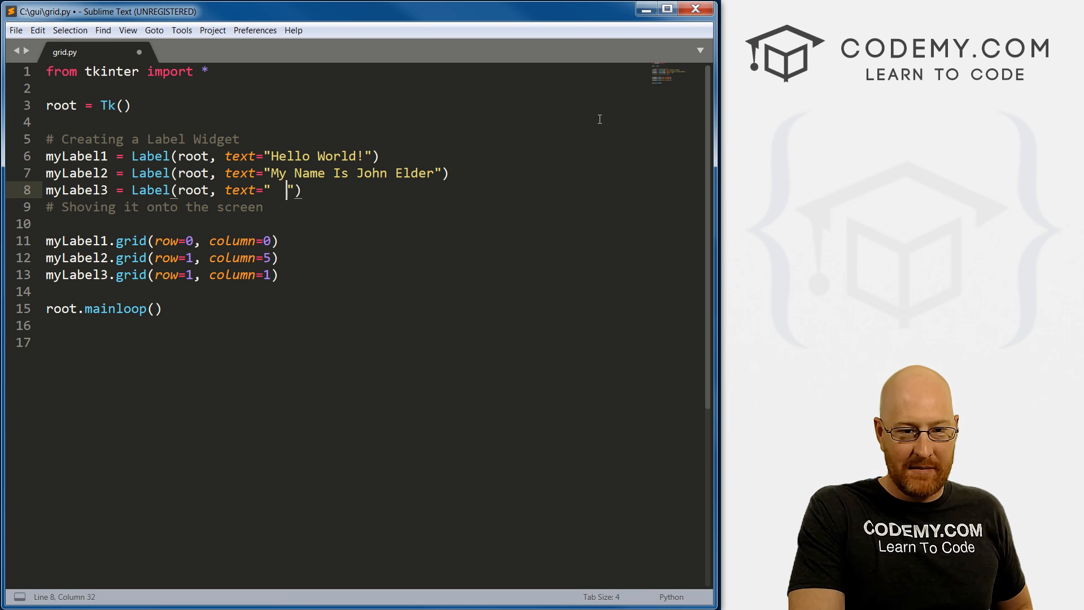
Save grid.py with the space-padded myLabel3 text, rerun it and place the tk window beside the code.
{"action": "key", "text": "ctrl+s"}
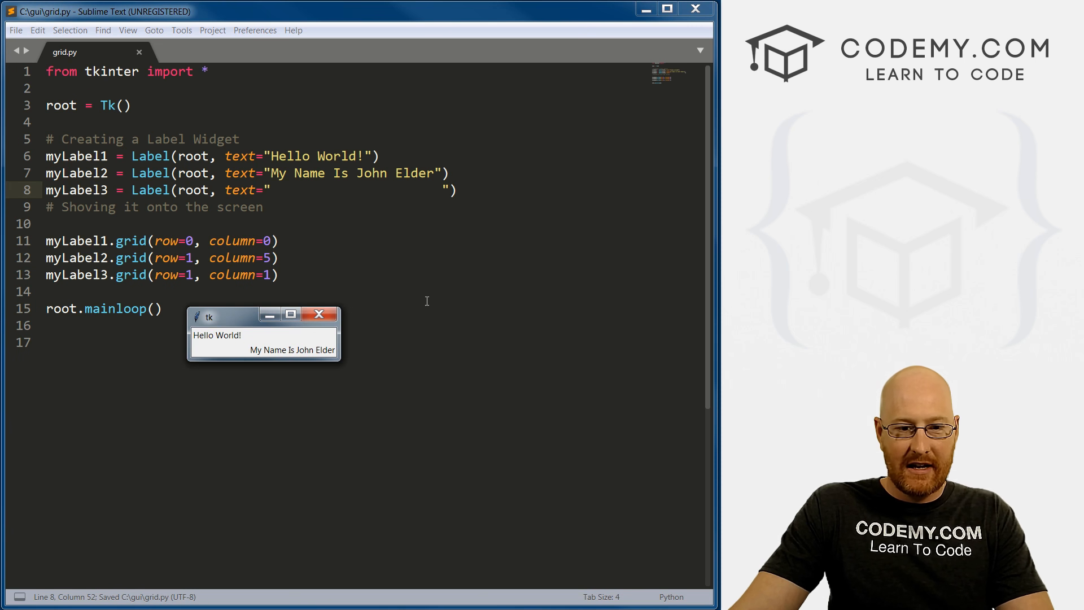
{"action": "left_click", "coordinate": [319, 314]}
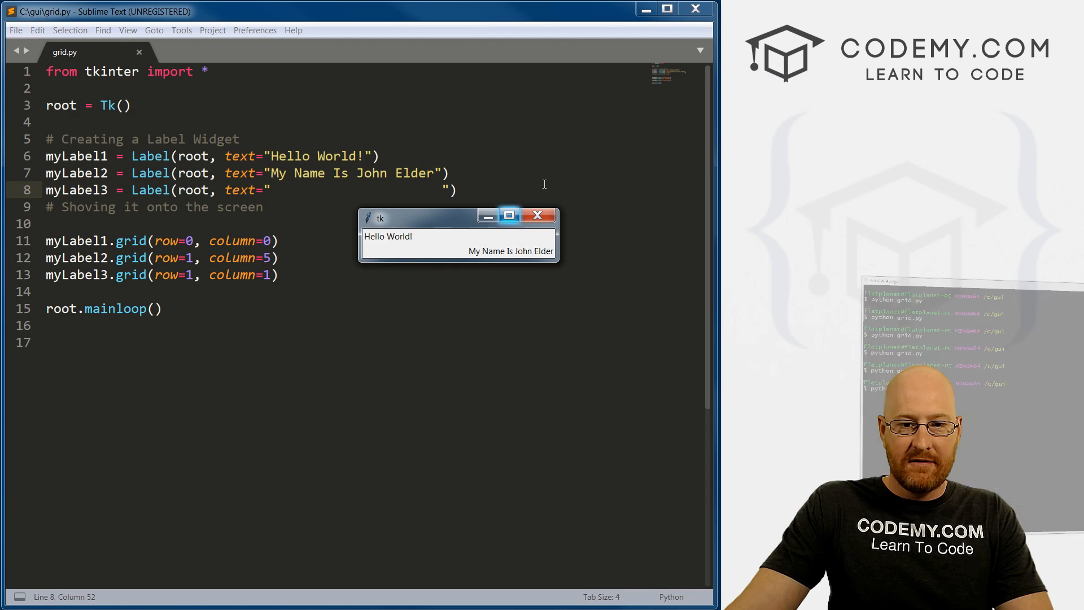
{"action": "left_click_drag", "start_coordinate": [415, 217], "coordinate": [394, 280]}
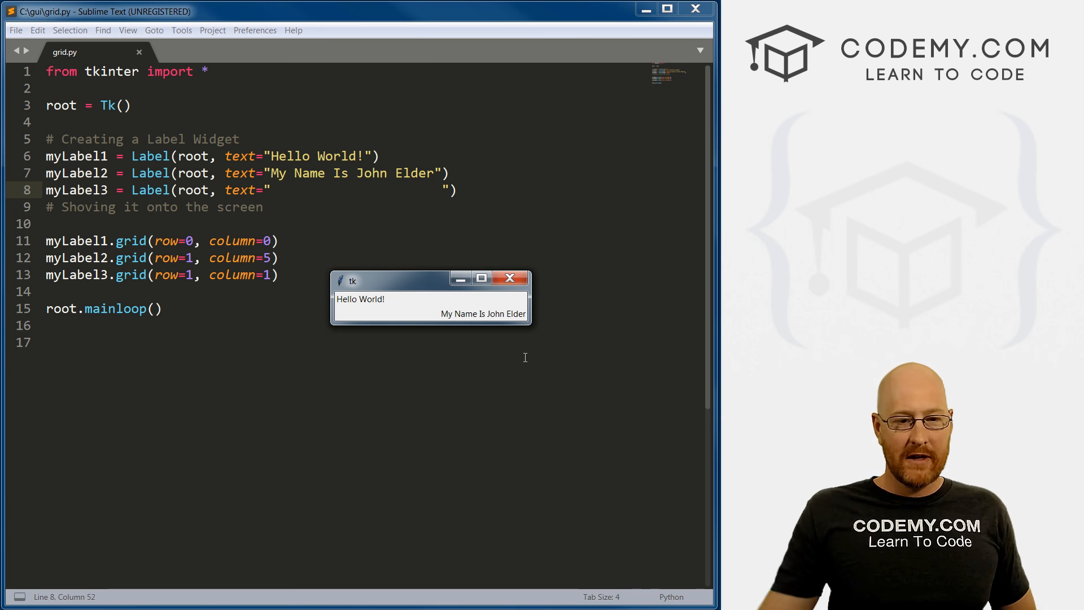
{"action": "mouse_move", "coordinate": [515, 304]}
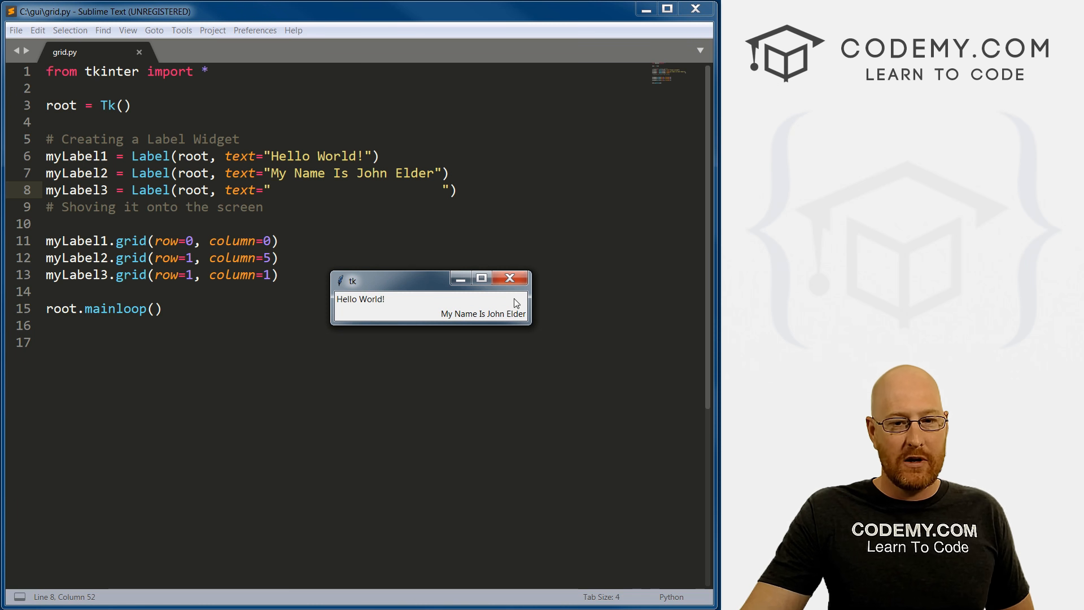
Close the tk window, remove myLabel3 and its grid call, then review the myLabel1 definition and grid line.
{"action": "left_click", "coordinate": [510, 278]}
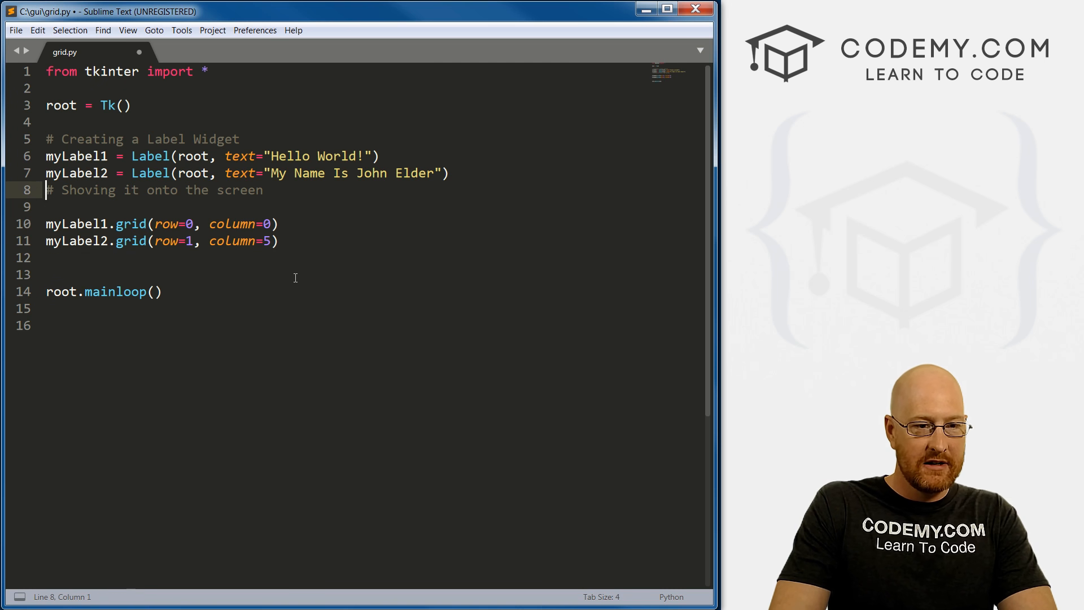
{"action": "left_click", "coordinate": [45, 224]}
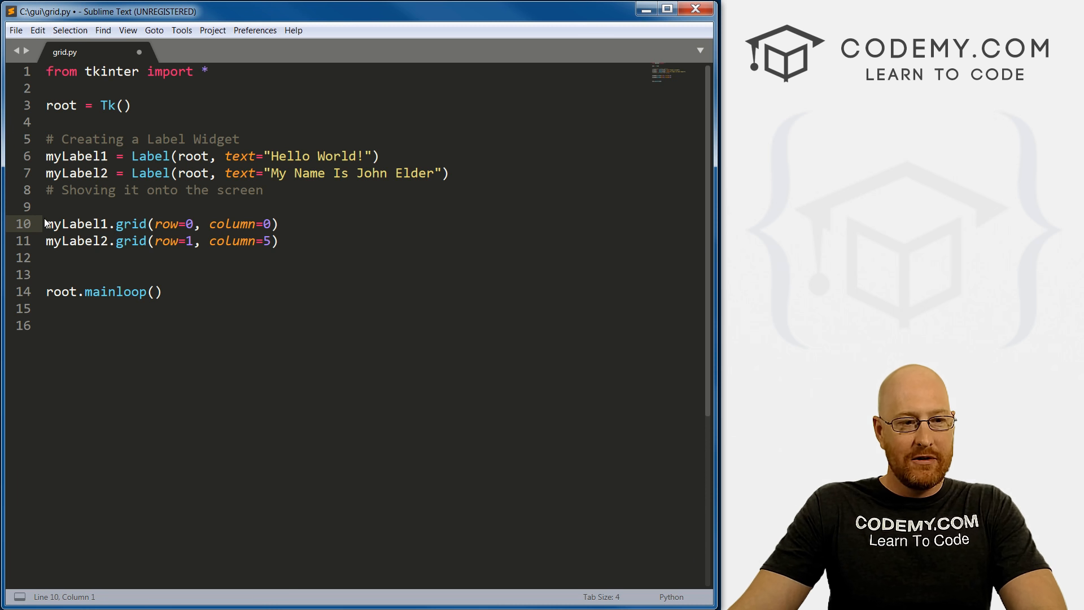
{"action": "left_click", "coordinate": [66, 156]}
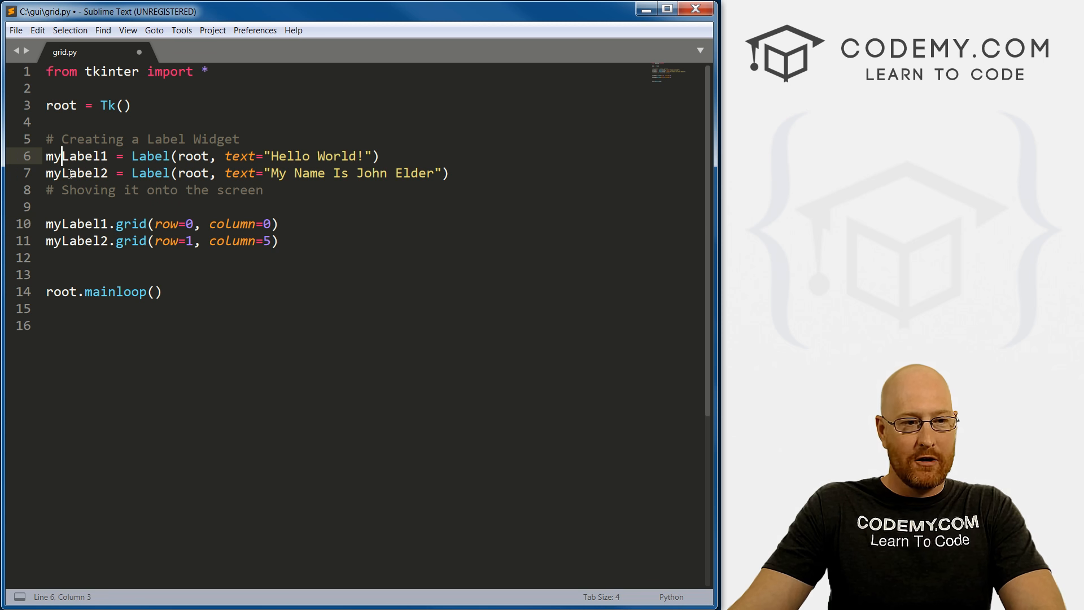
{"action": "left_click", "coordinate": [79, 223]}
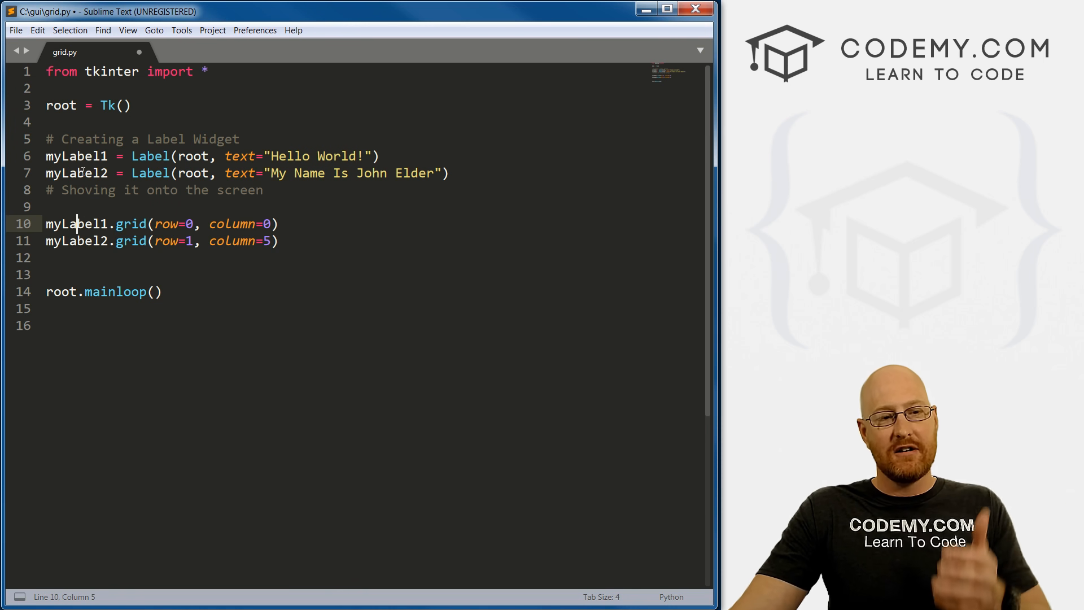
{"action": "left_click", "coordinate": [80, 156]}
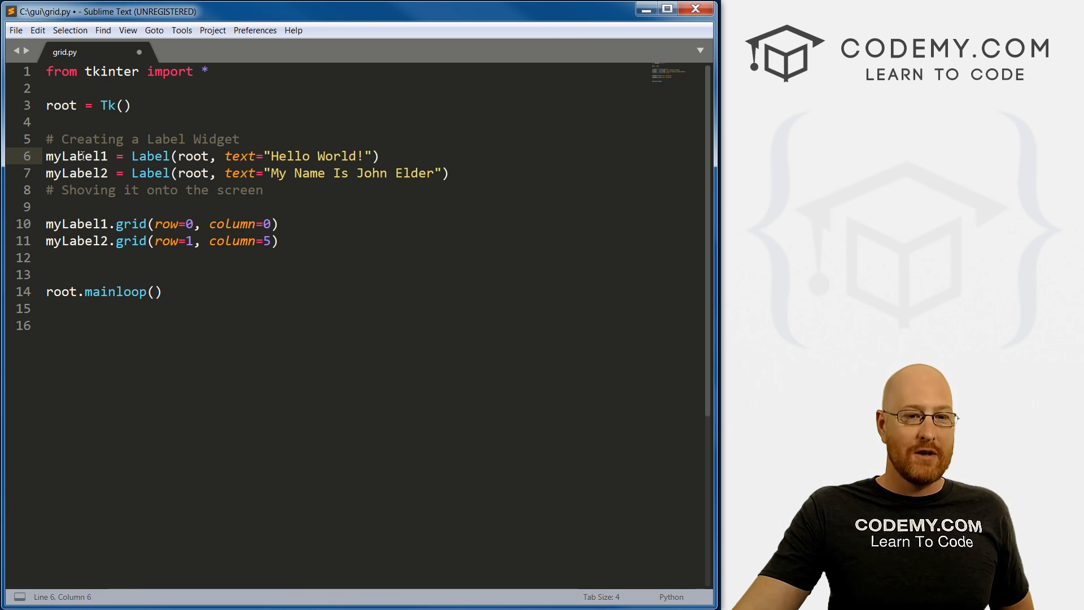
Chain .grid(row=0, column=0) onto the end of the myLabel1 Label() line, copied from its separate grid call.
{"action": "left_click_drag", "start_coordinate": [46, 156], "coordinate": [447, 173]}
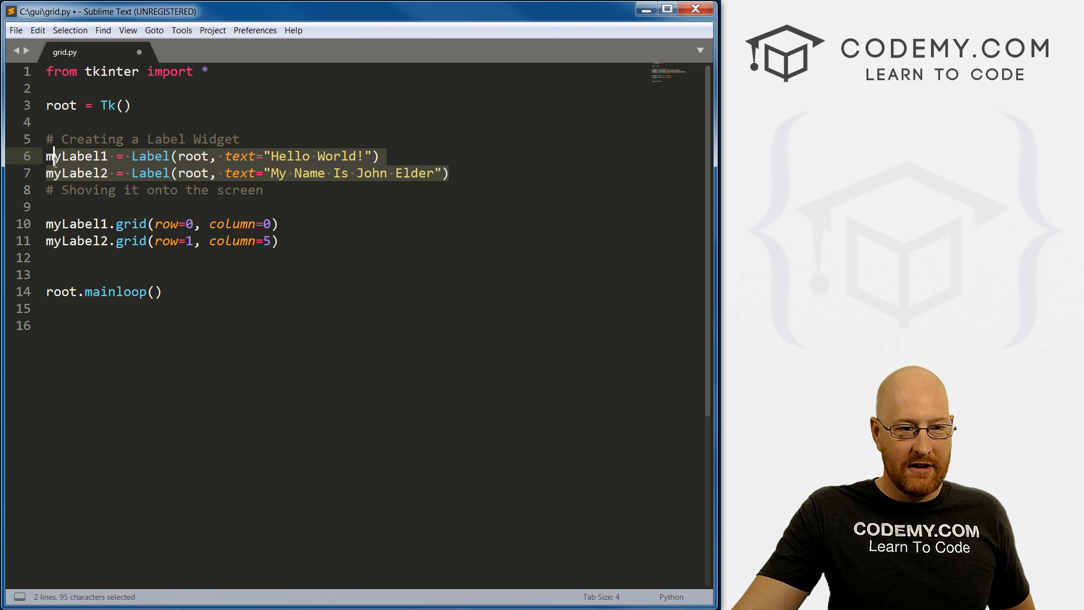
{"action": "left_click", "coordinate": [93, 241]}
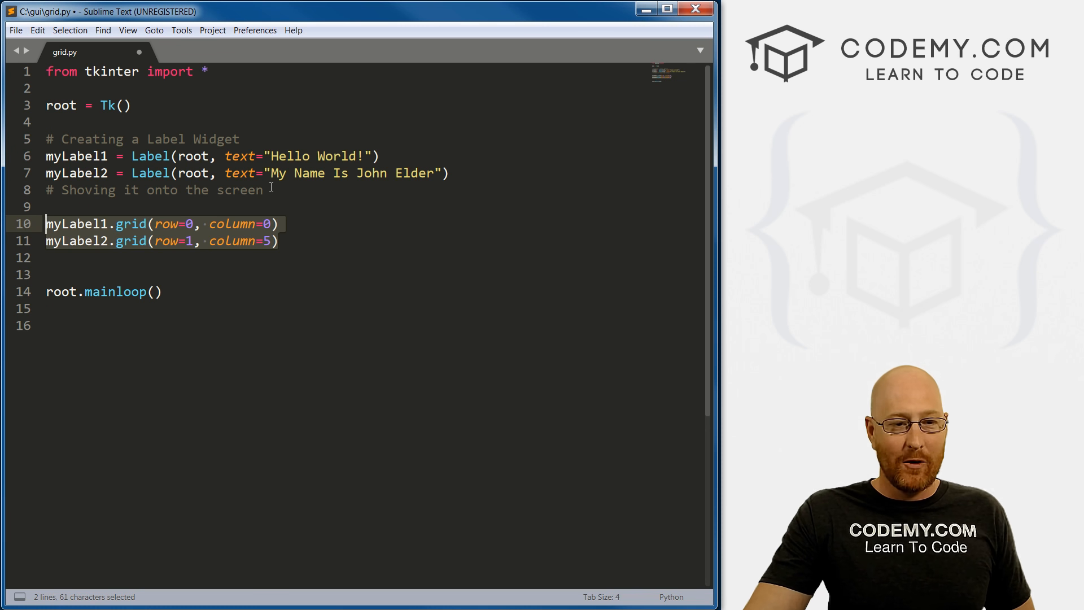
{"action": "double_click", "coordinate": [130, 224]}
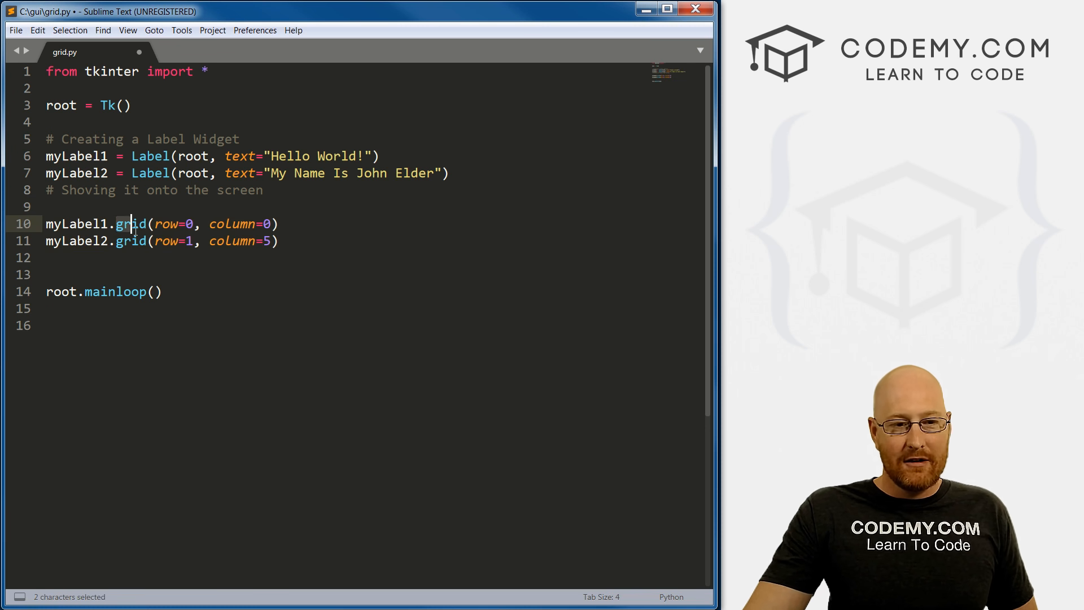
{"action": "left_click", "coordinate": [155, 201]}
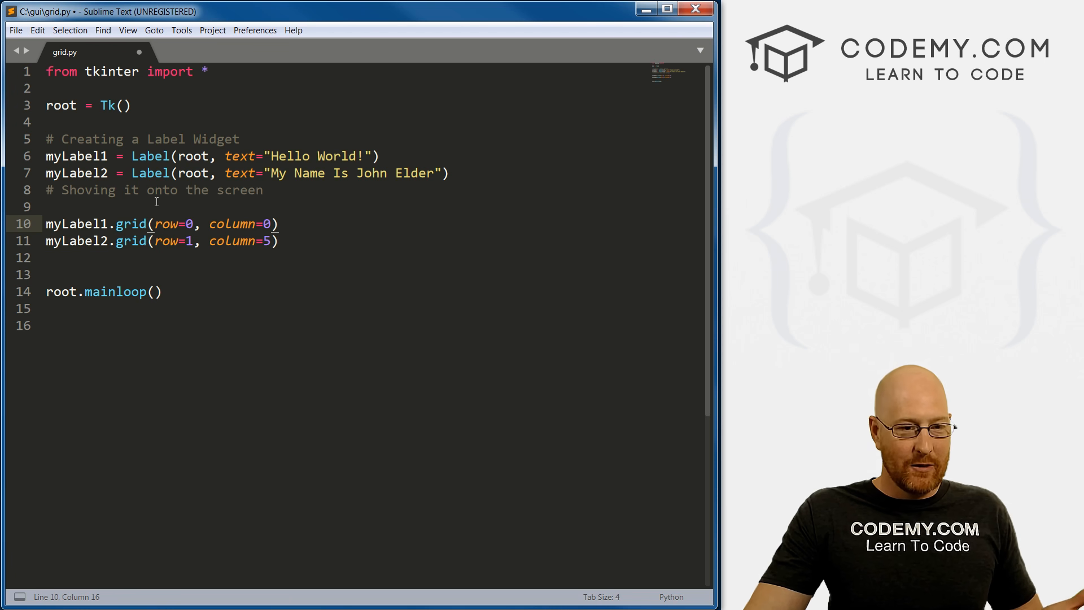
{"action": "left_click_drag", "start_coordinate": [109, 224], "coordinate": [270, 224]}
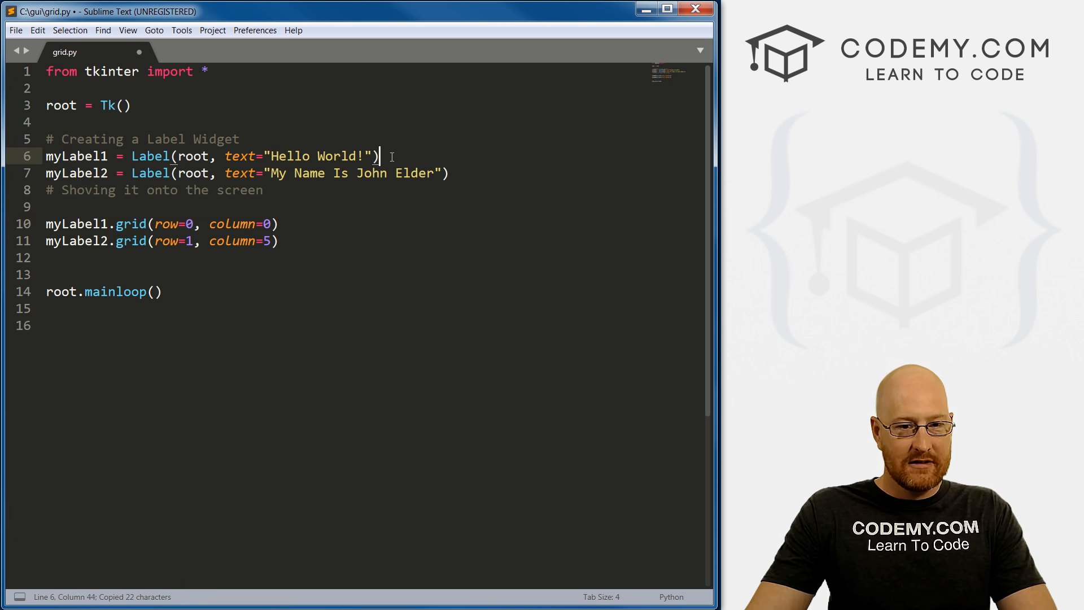
{"action": "type", "text": ".grid(row=0, column=0)"}
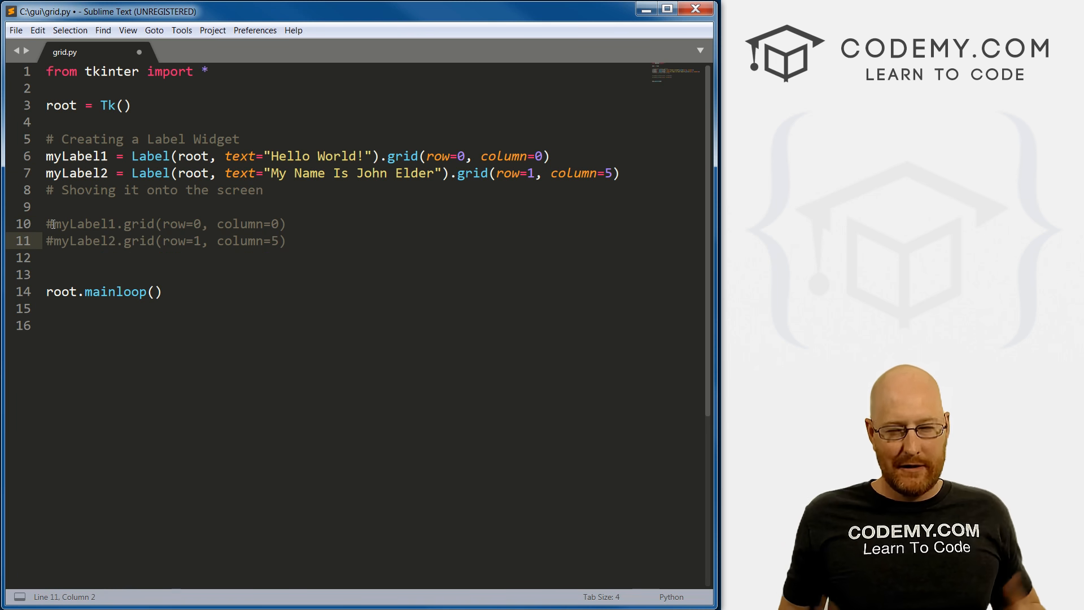
{"action": "mouse_move", "coordinate": [669, 68]}
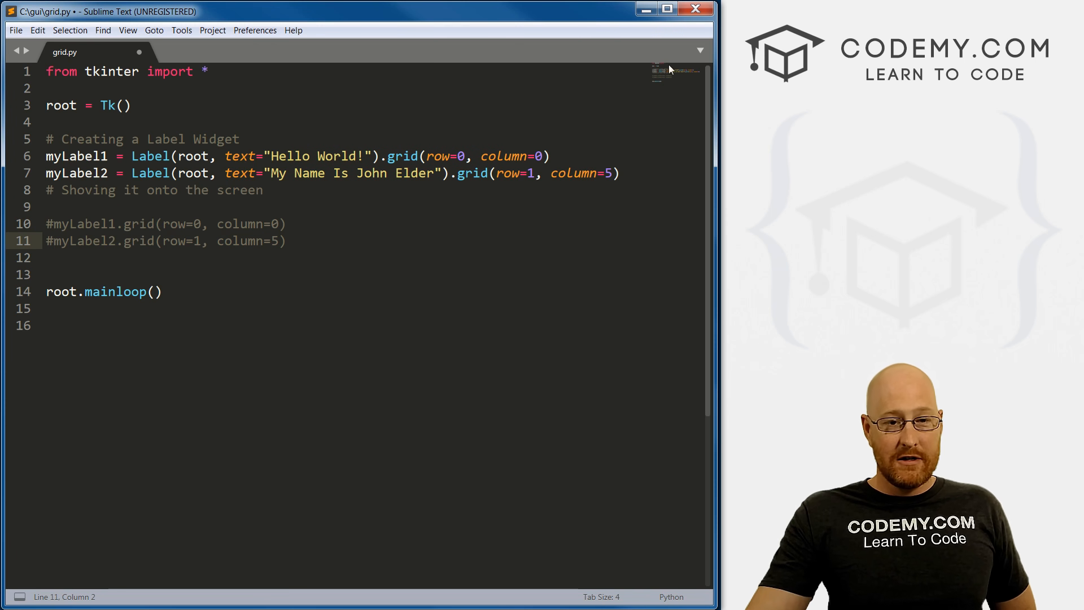
Finish chaining the grid calls, comment out the separate grid lines with #, and save grid.py.
{"action": "left_click", "coordinate": [317, 122]}
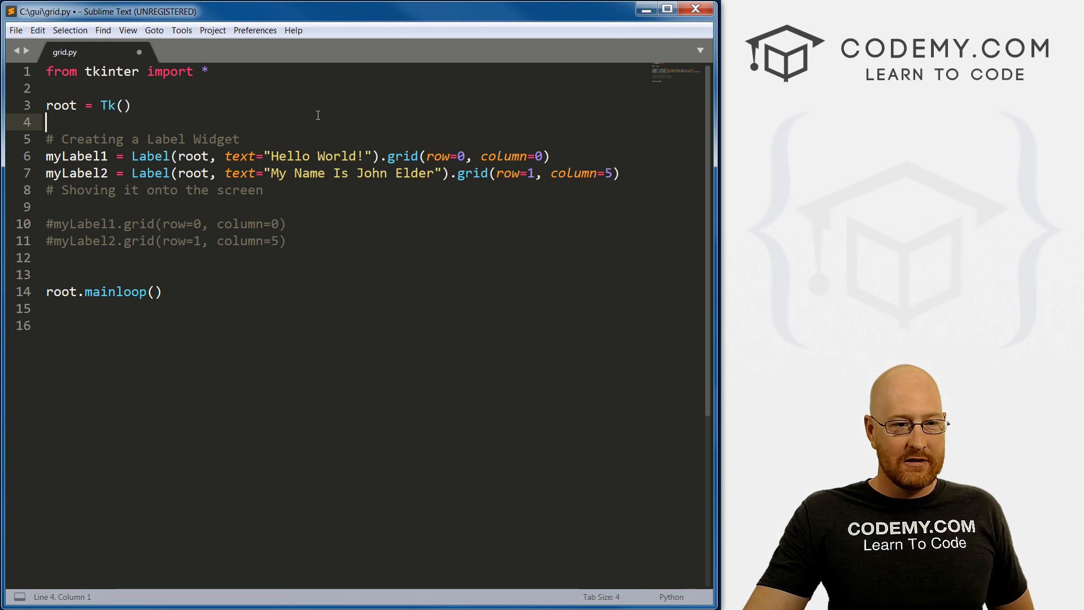
{"action": "left_click", "coordinate": [379, 156]}
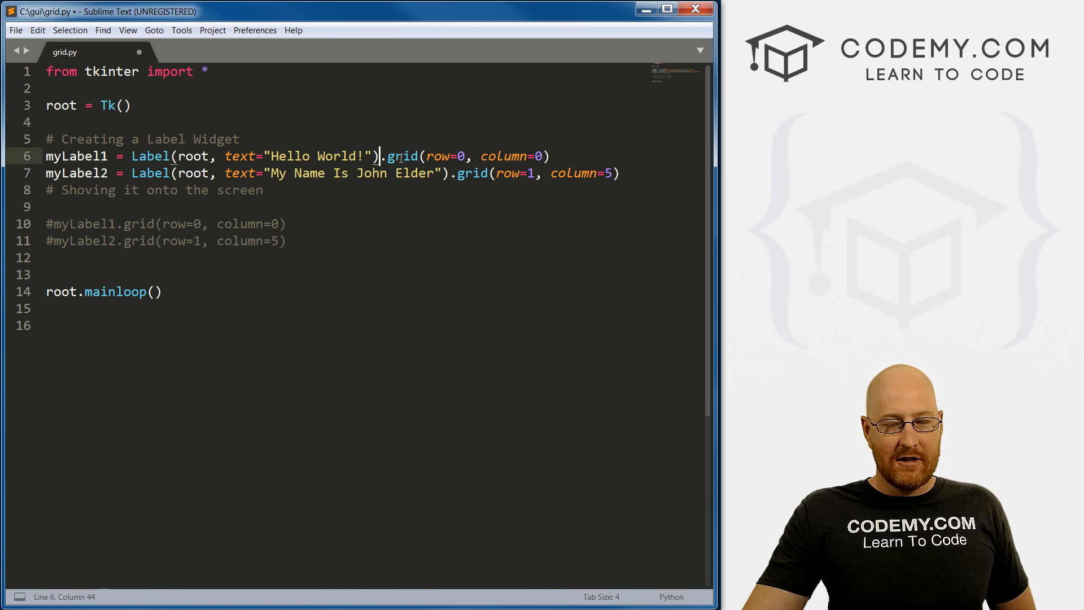
{"action": "mouse_move", "coordinate": [443, 261]}
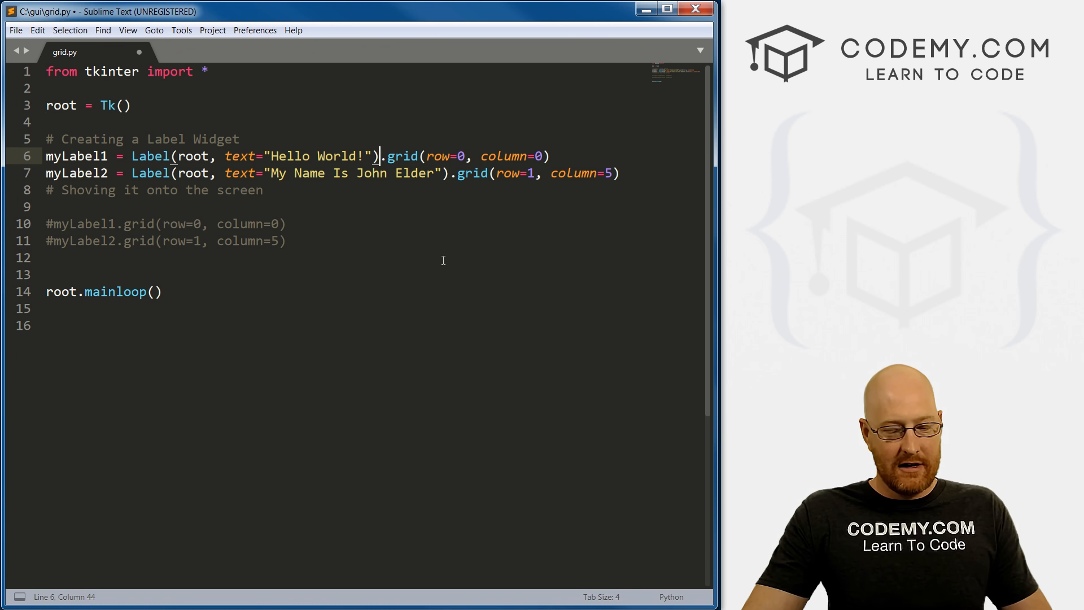
{"action": "key", "text": "ctrl+s"}
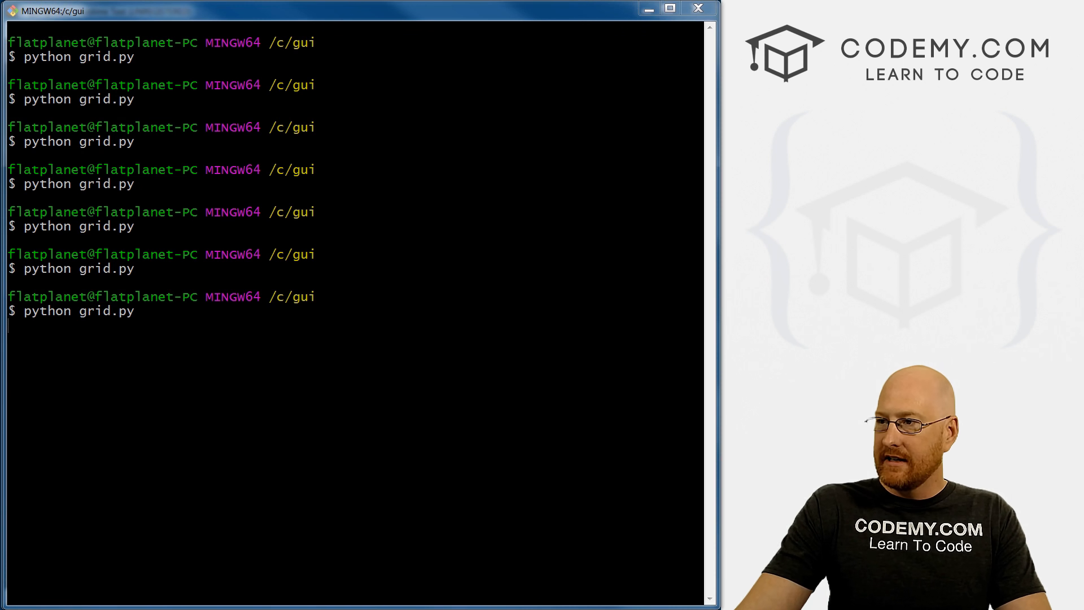
Run python grid.py again from the gui folder in Git Bash.
{"action": "key", "text": "Return"}
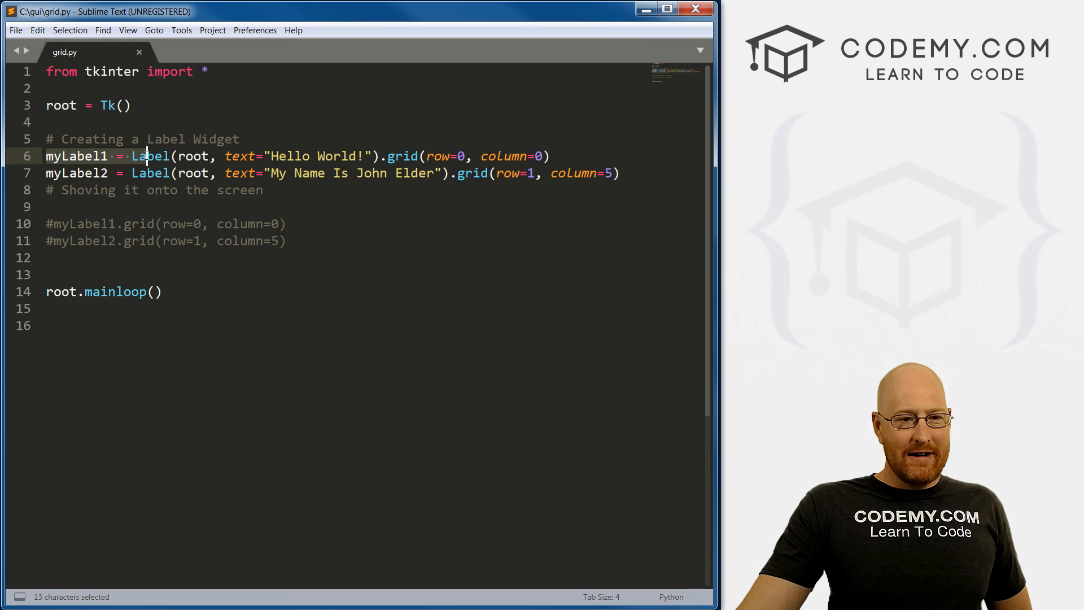
Revert to plain Label definitions with separate, uncommented grid calls for both labels.
{"action": "left_click_drag", "start_coordinate": [145, 156], "coordinate": [412, 156]}
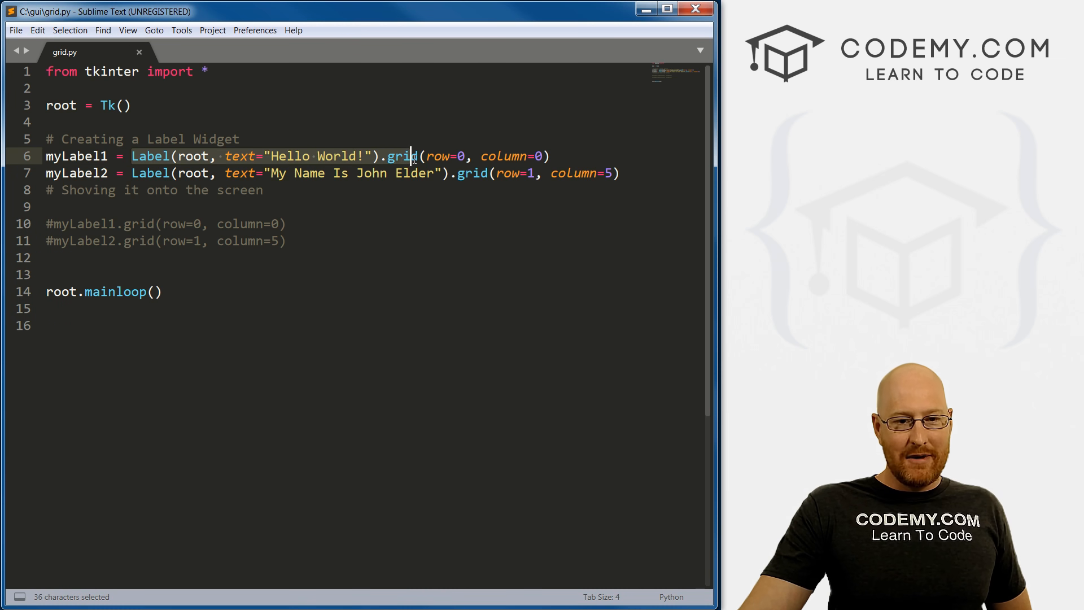
{"action": "left_click", "coordinate": [383, 156]}
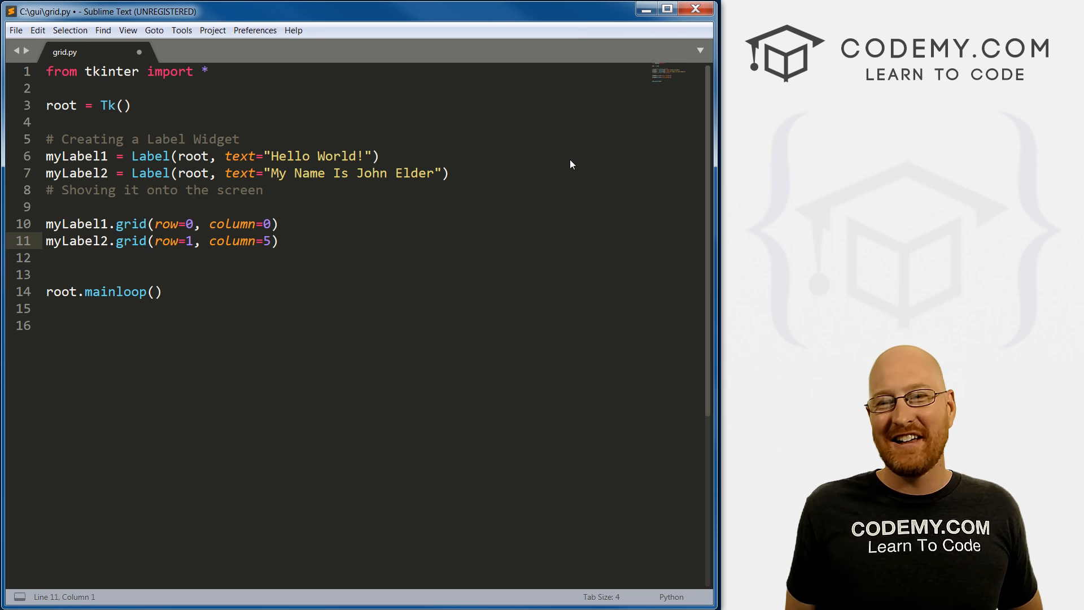
{"action": "left_click_drag", "start_coordinate": [45, 139], "coordinate": [378, 155]}
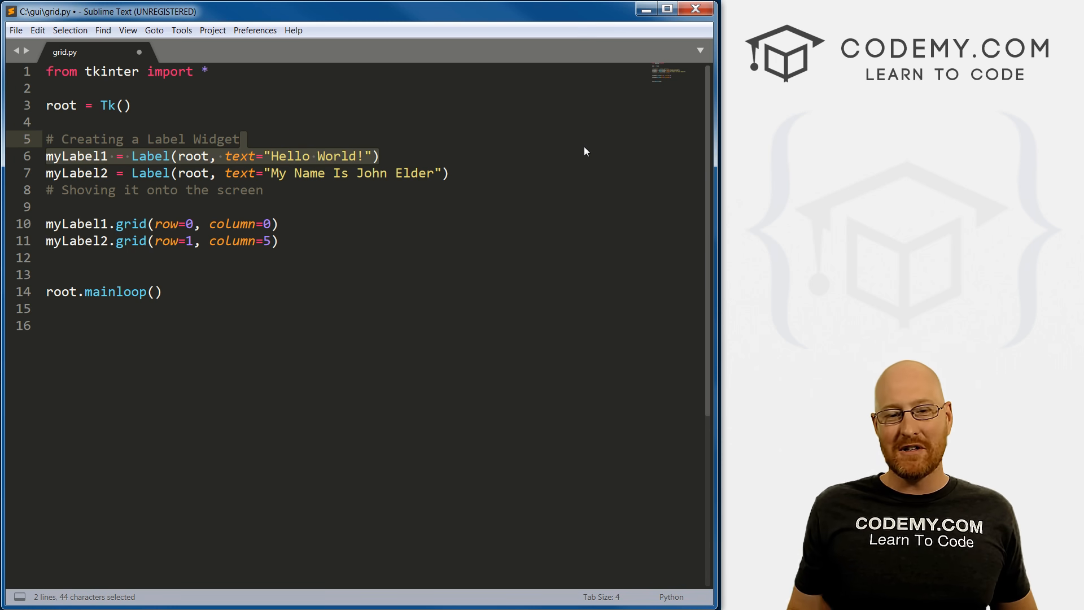